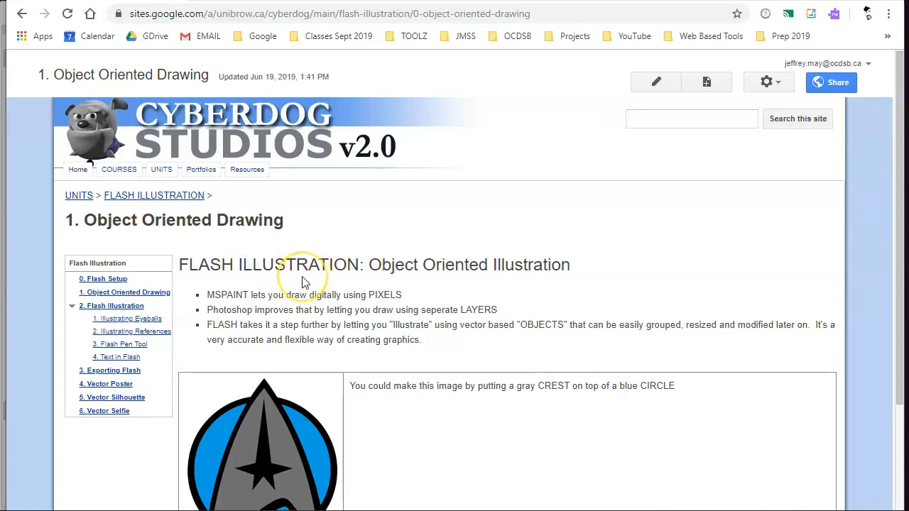
# - Scroll down to the blue-and-gray Star Trek emblem image and copy it
pyautogui.scroll(-3)
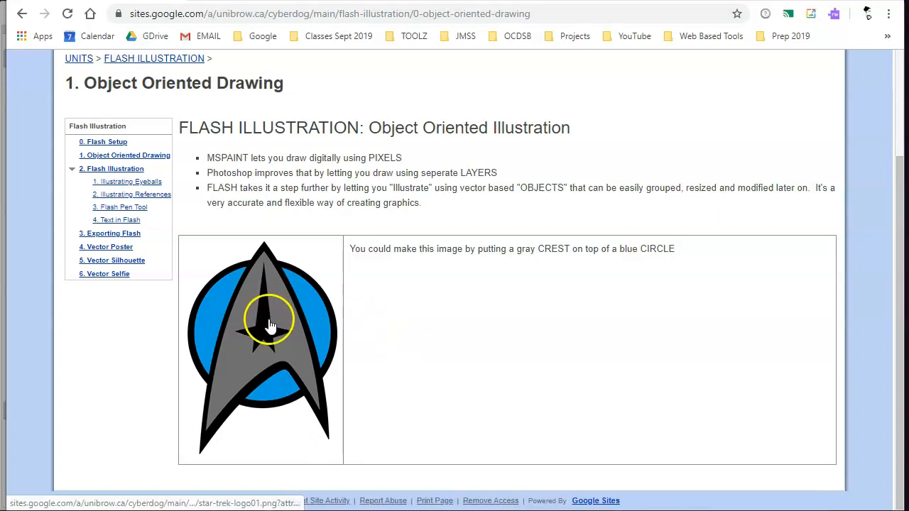
pyautogui.rightClick(269, 323)
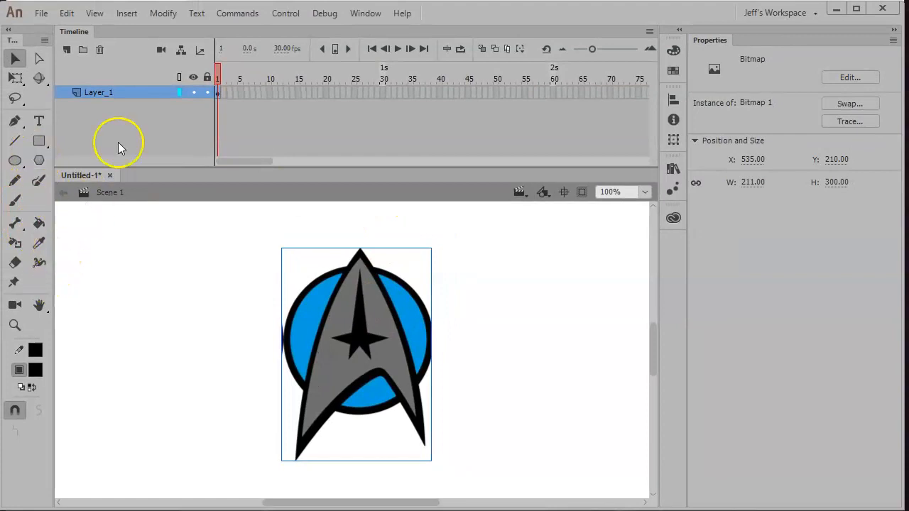
pyautogui.moveTo(259, 82)
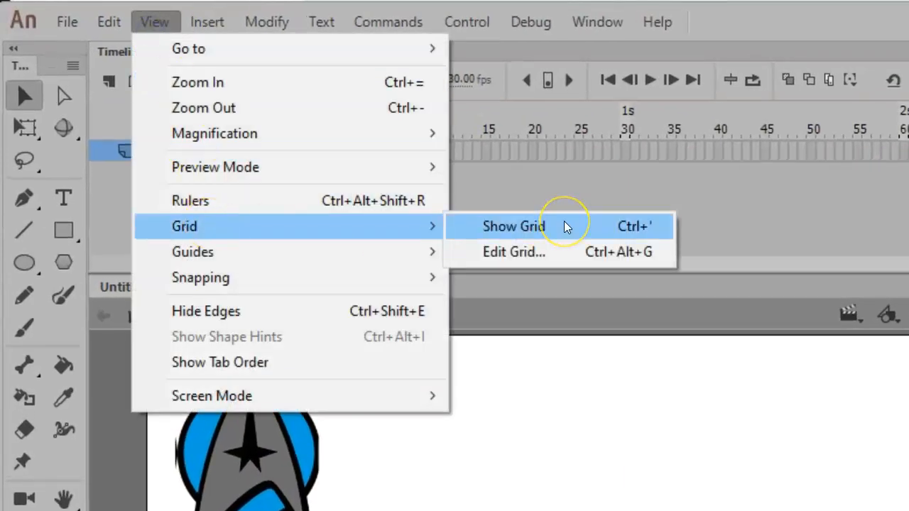
# - Turn on the stage grid and set its spacing to 100 px
pyautogui.click(513, 225)
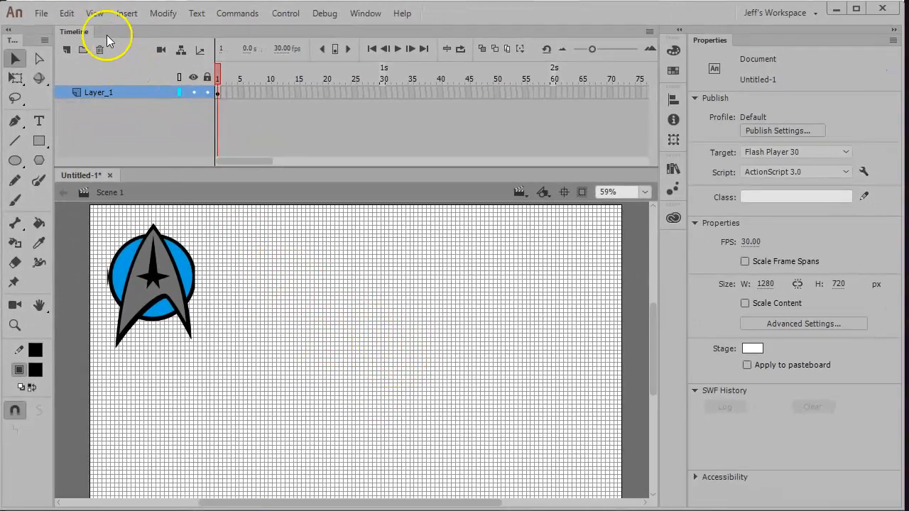
pyautogui.click(93, 13)
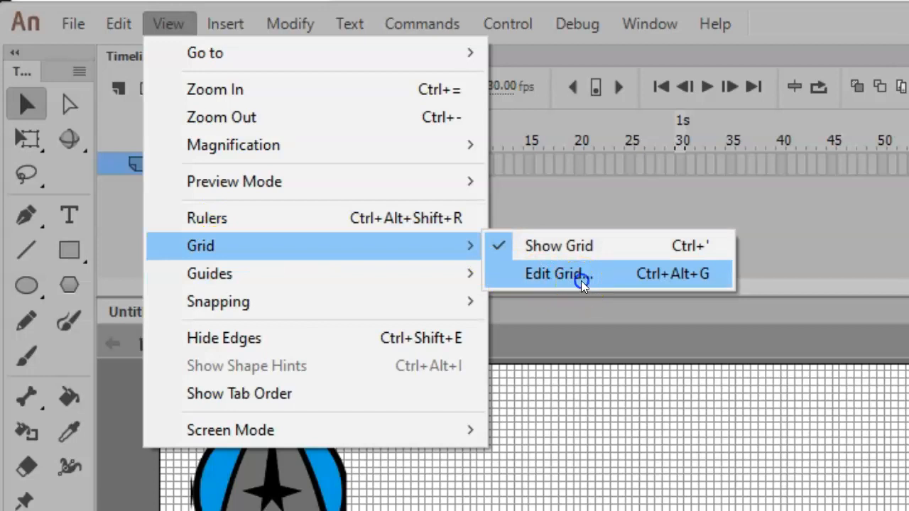
pyautogui.click(558, 273)
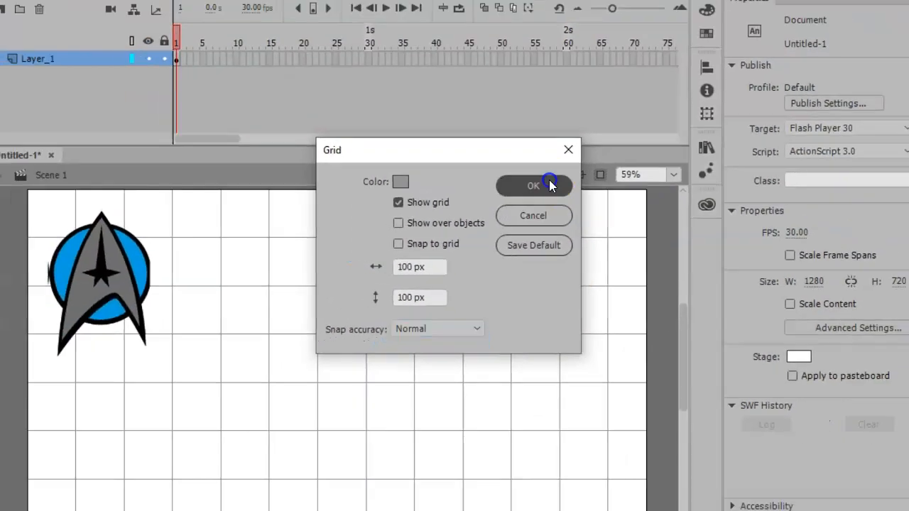
pyautogui.click(534, 185)
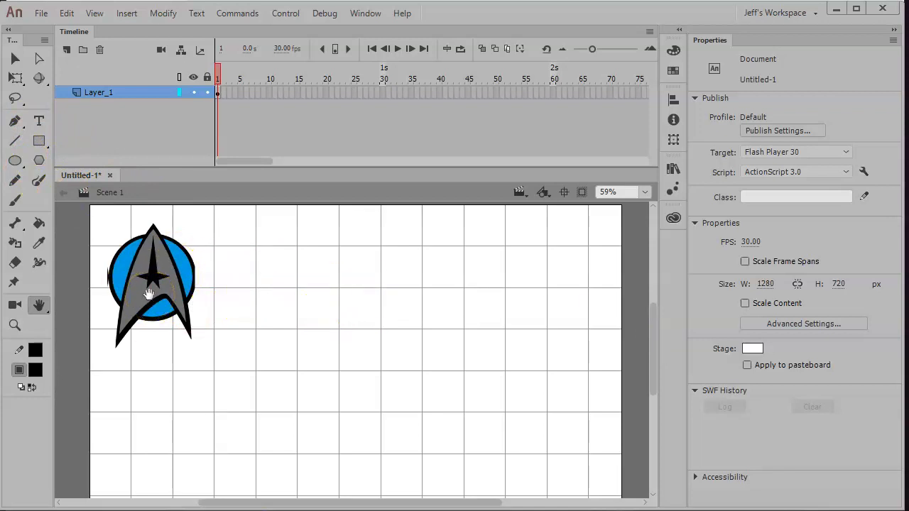
pyautogui.moveTo(147, 293)
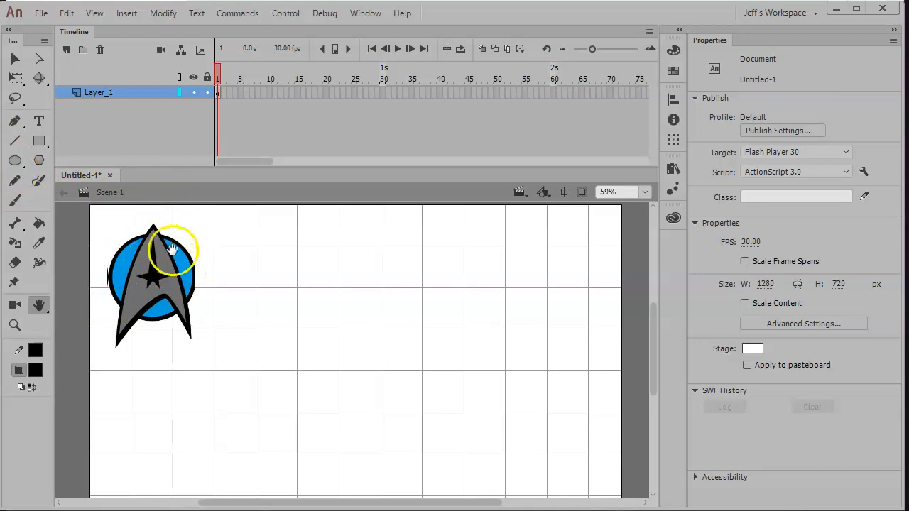
# - Select the Oval tool, enable Snap to Grid and turn off Snap to Objects
pyautogui.click(15, 162)
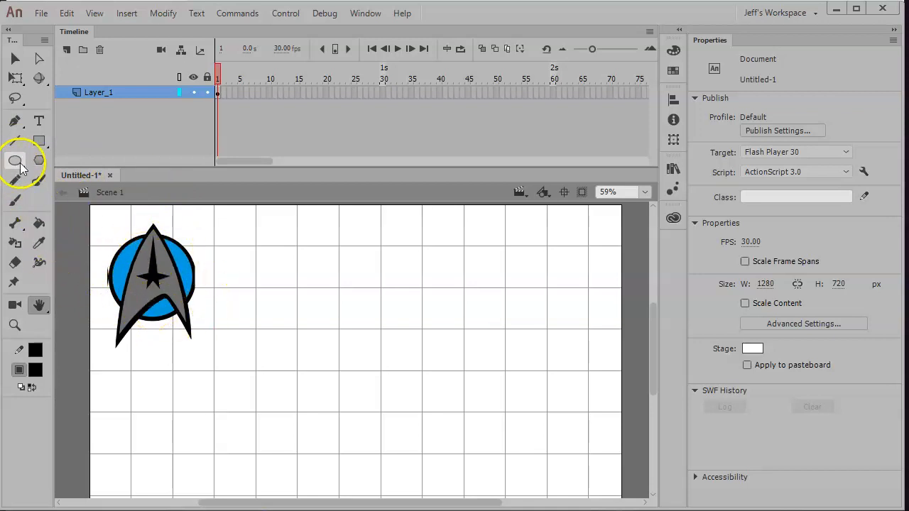
pyautogui.click(15, 160)
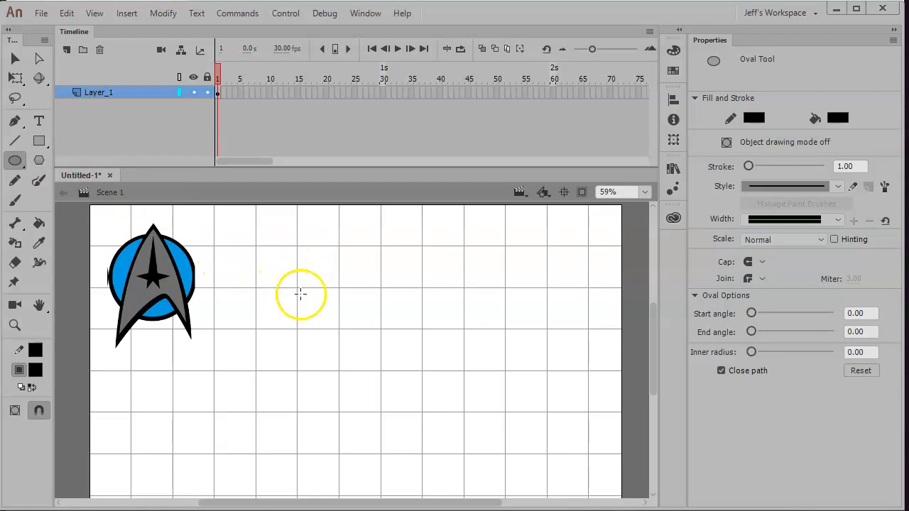
pyautogui.click(94, 13)
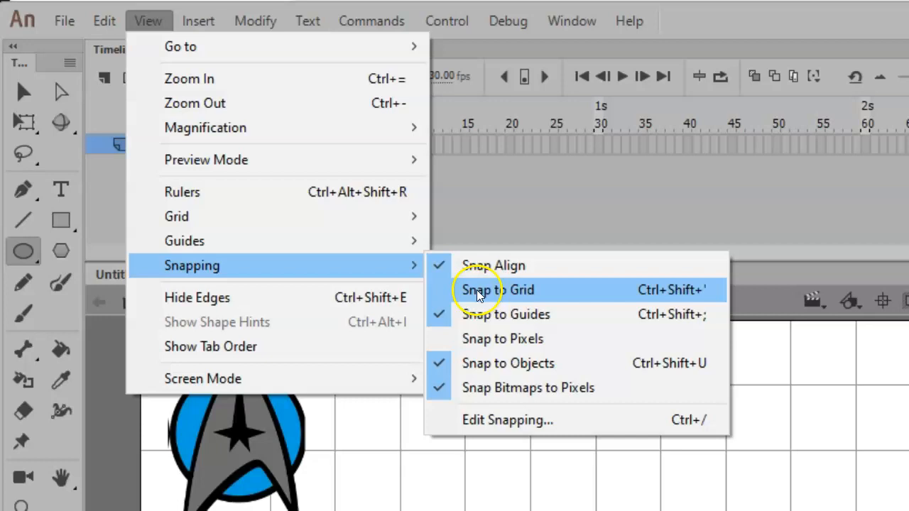
pyautogui.click(497, 290)
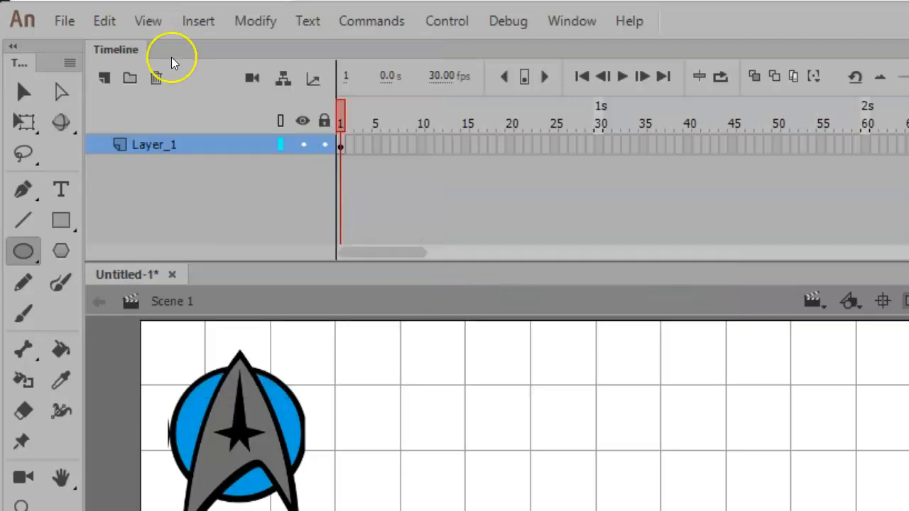
pyautogui.click(148, 20)
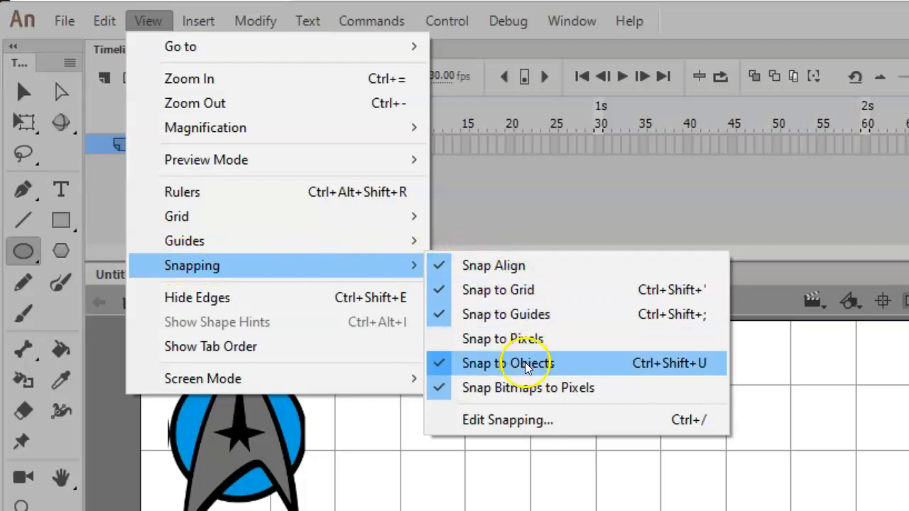
pyautogui.click(507, 363)
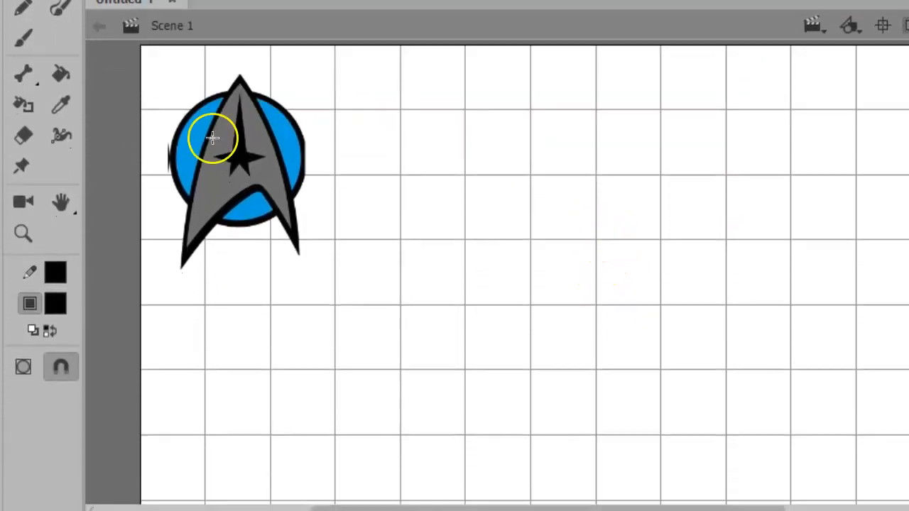
pyautogui.moveTo(55, 272)
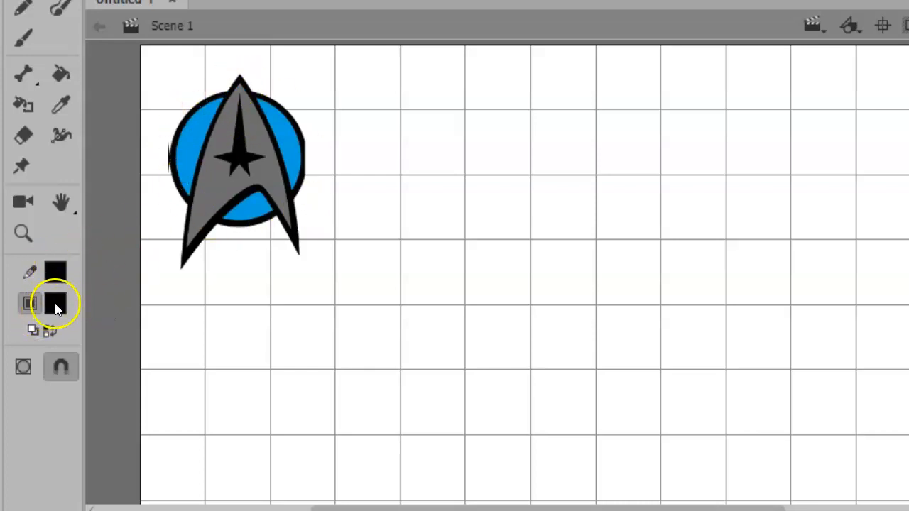
# - Set the fill colour to blue for the circle
pyautogui.click(55, 302)
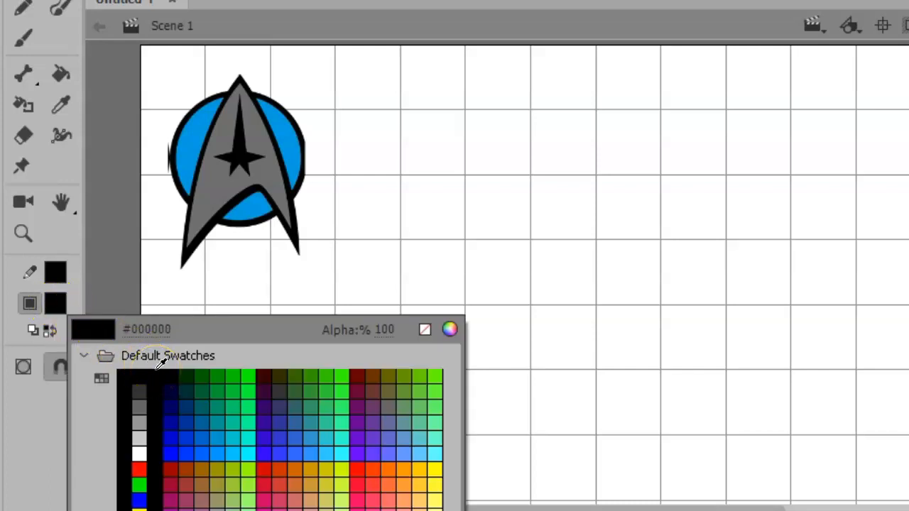
pyautogui.click(188, 142)
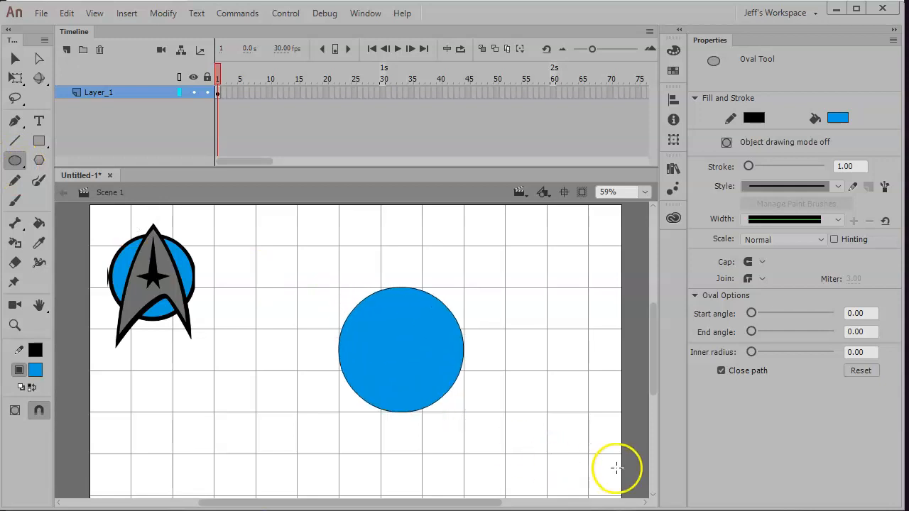
pyautogui.moveTo(429, 306)
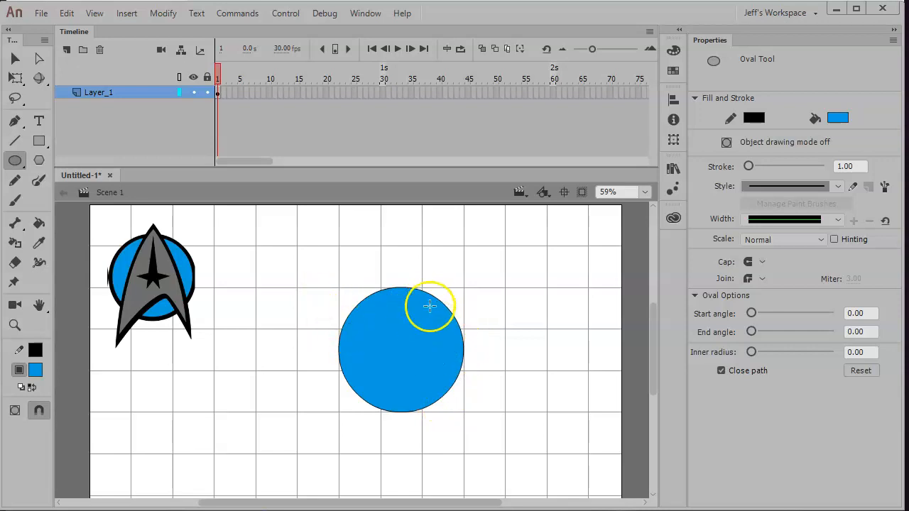
pyautogui.moveTo(14, 60)
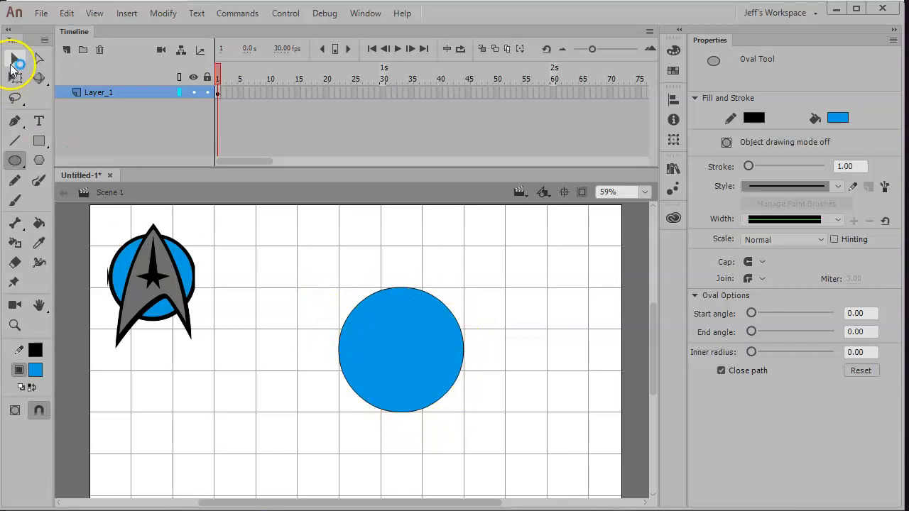
# - With the Selection tool, test-drag the circle's blue fill away from its outline
pyautogui.click(16, 59)
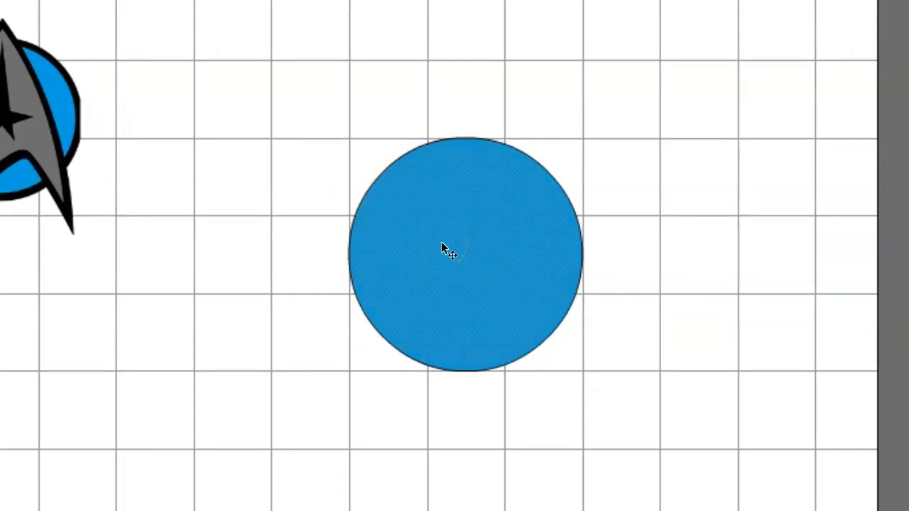
pyautogui.moveTo(462, 255); pyautogui.dragTo(591, 280)
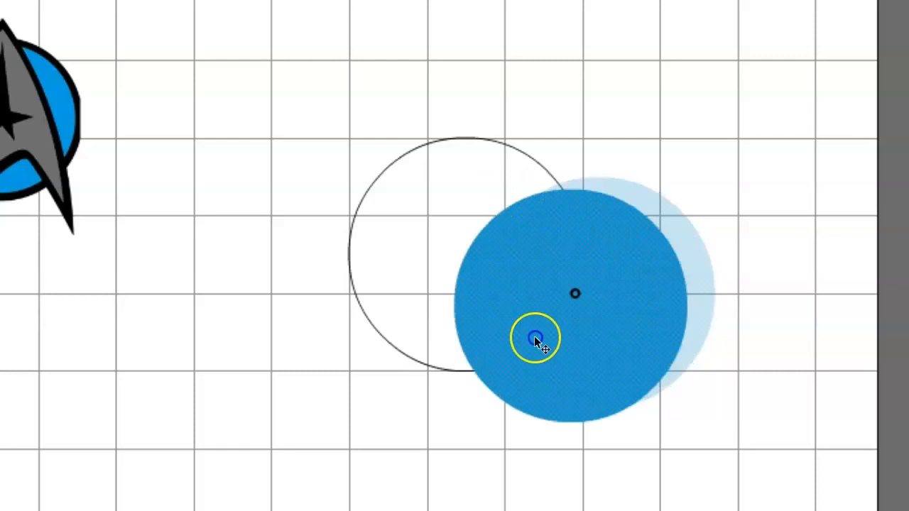
pyautogui.moveTo(536, 337); pyautogui.dragTo(576, 204)
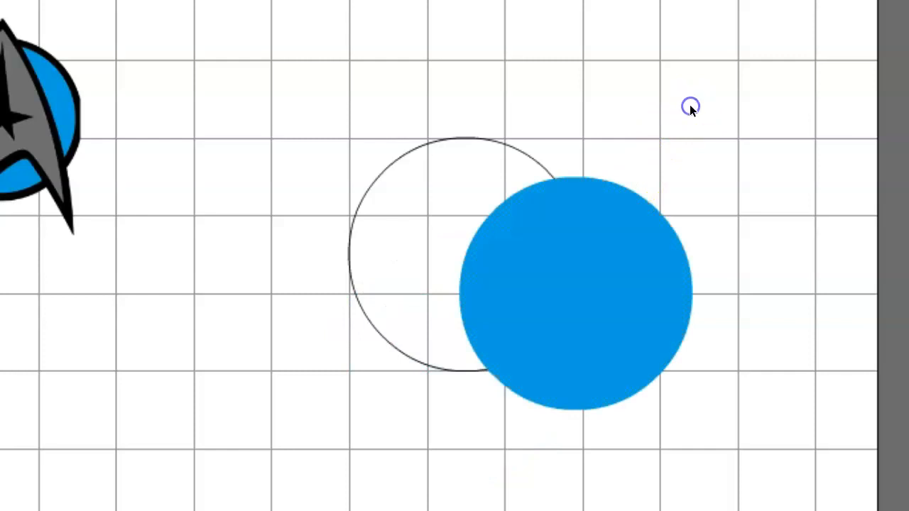
pyautogui.moveTo(534, 287)
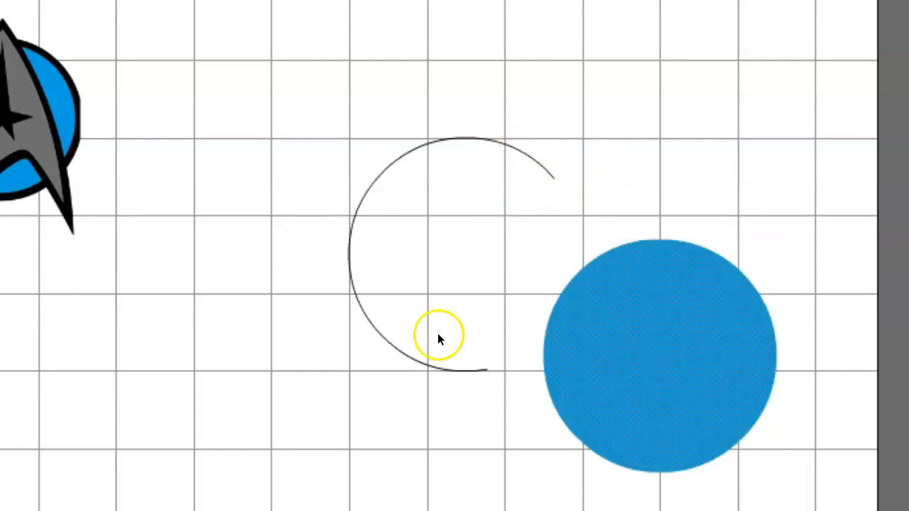
# - Marquee-select the whole circle and drag it up beside the reference emblem
pyautogui.moveTo(657, 355); pyautogui.dragTo(575, 291)
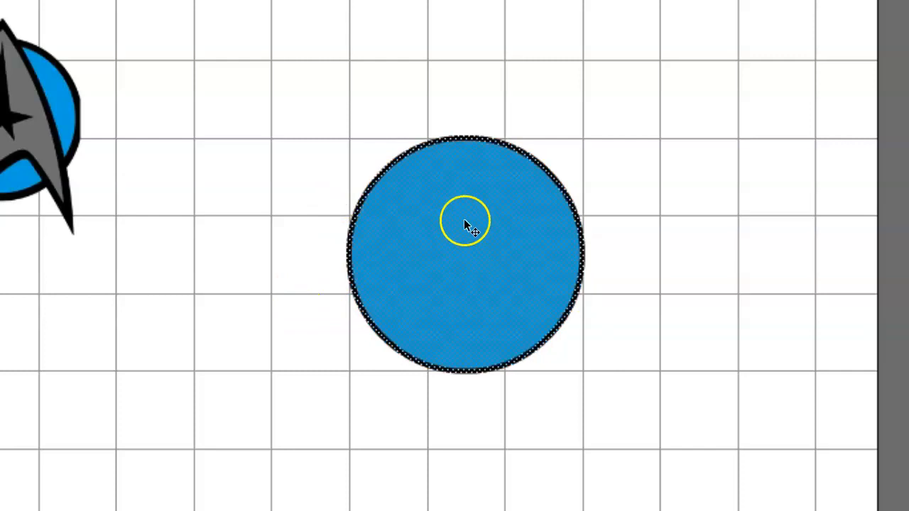
pyautogui.moveTo(465, 220); pyautogui.dragTo(607, 250)
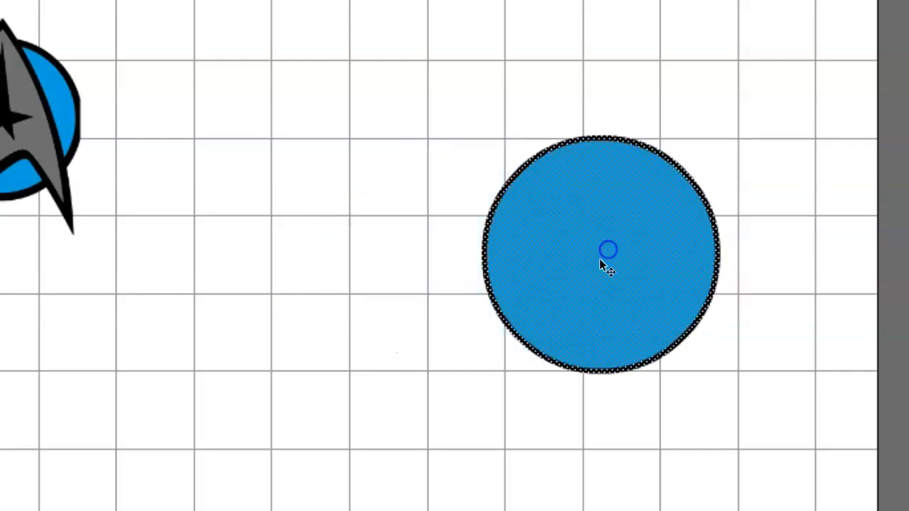
pyautogui.moveTo(607, 249); pyautogui.dragTo(443, 298)
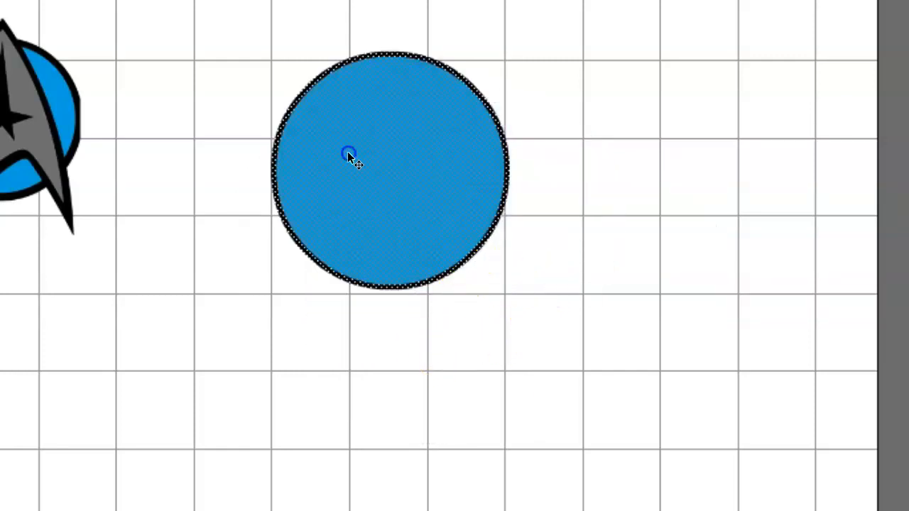
pyautogui.moveTo(348, 156); pyautogui.dragTo(430, 244)
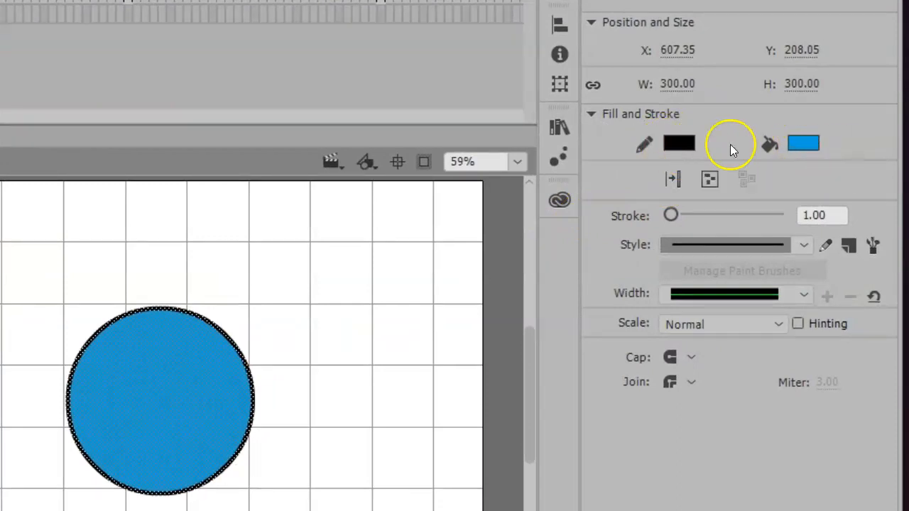
# - Thicken the blue circle's black stroke to about 17.8 points
pyautogui.moveTo(670, 215); pyautogui.dragTo(673, 215)
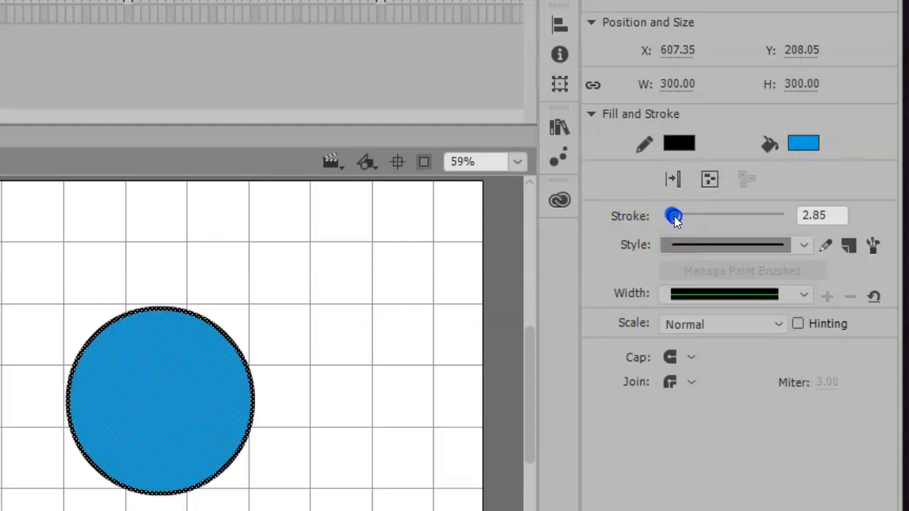
pyautogui.moveTo(674, 216); pyautogui.dragTo(682, 216)
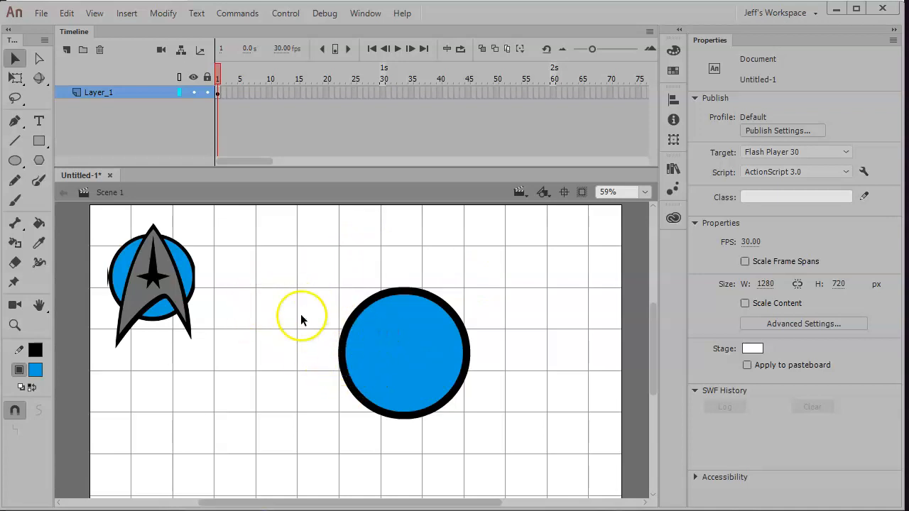
pyautogui.click(405, 353)
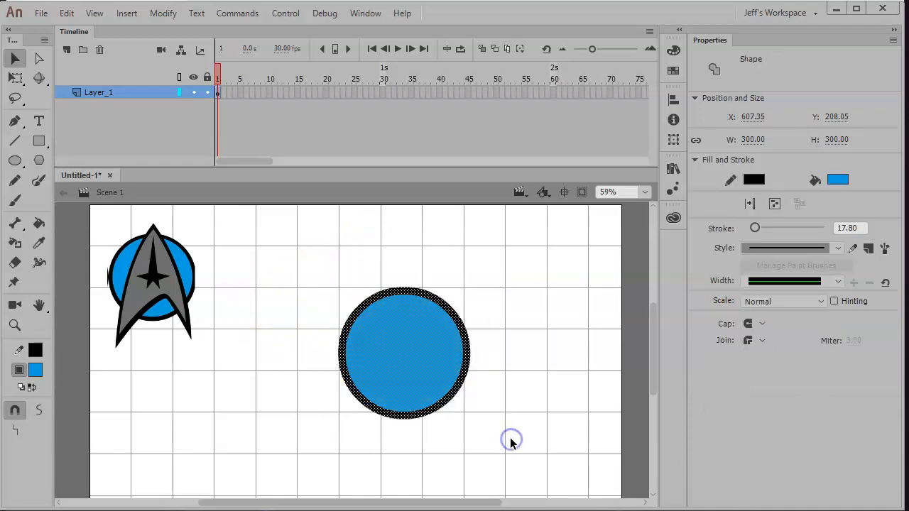
# - Group the circle's fill and outline, then drag it left toward the reference
pyautogui.click(162, 12)
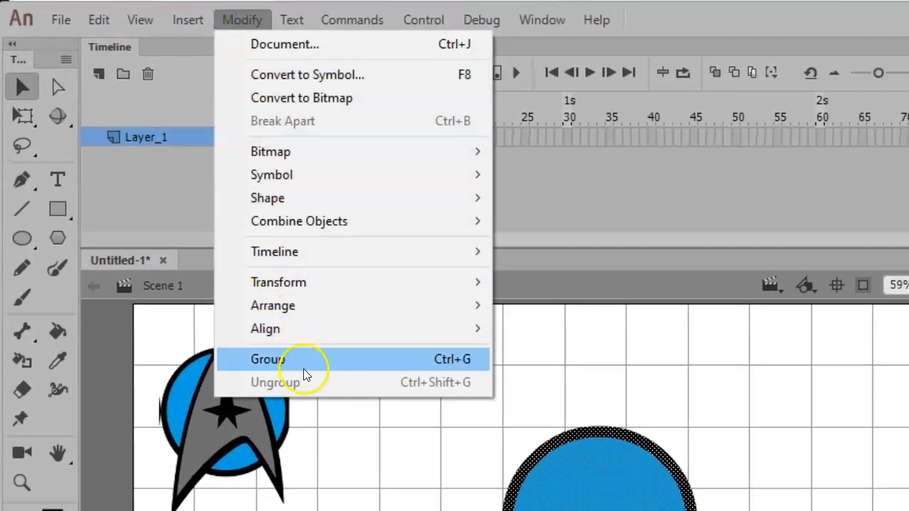
pyautogui.moveTo(449, 367)
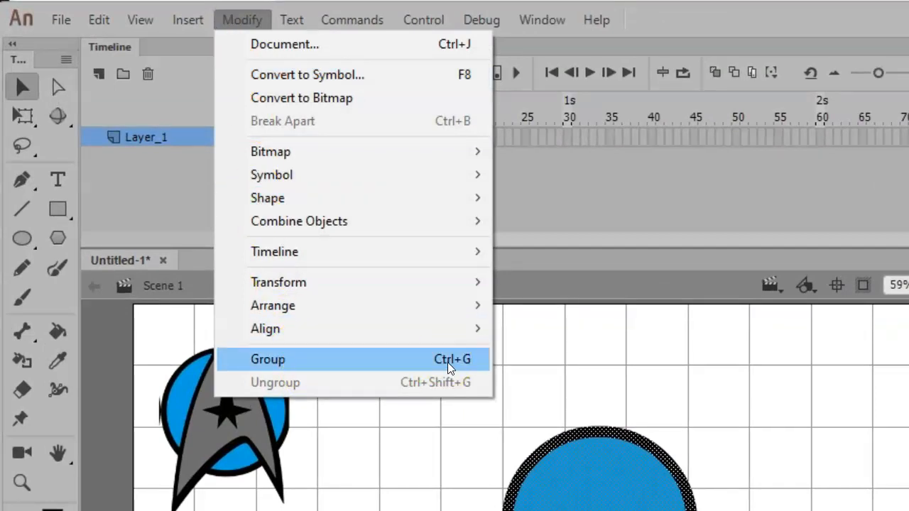
pyautogui.click(268, 359)
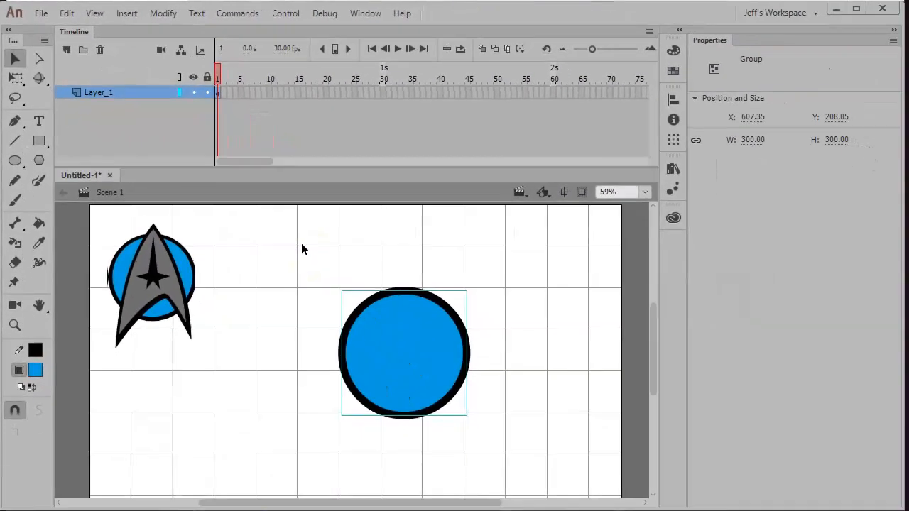
pyautogui.moveTo(403, 353); pyautogui.dragTo(305, 353)
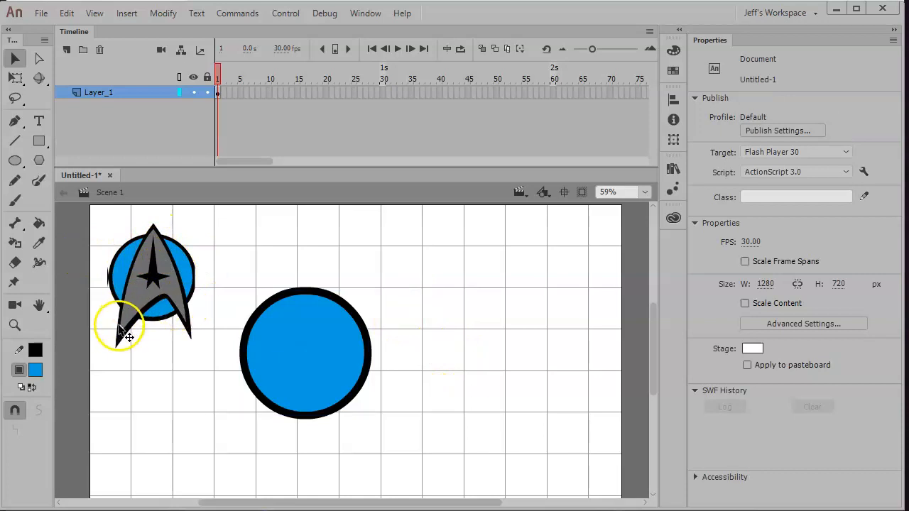
pyautogui.moveTo(181, 312)
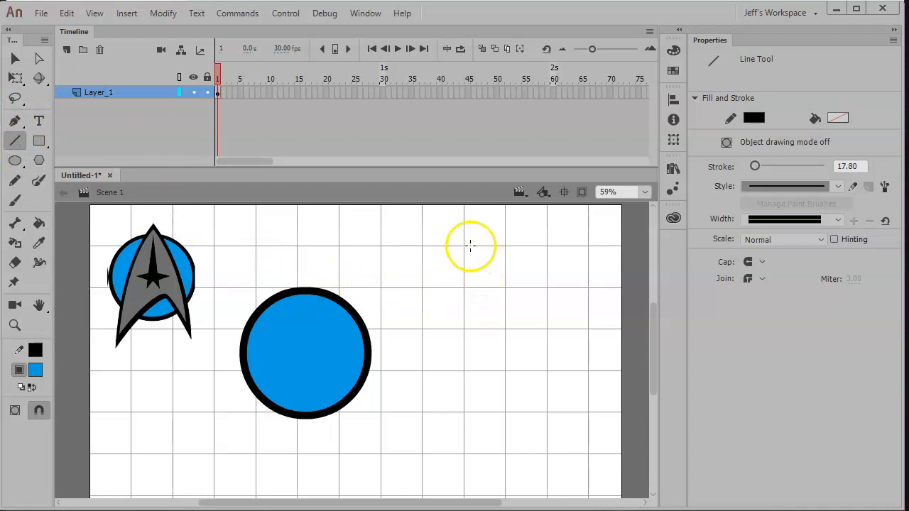
# - Draw five connected thick black lines forming a closed arrowhead crest outline
pyautogui.moveTo(469, 246); pyautogui.dragTo(407, 435)
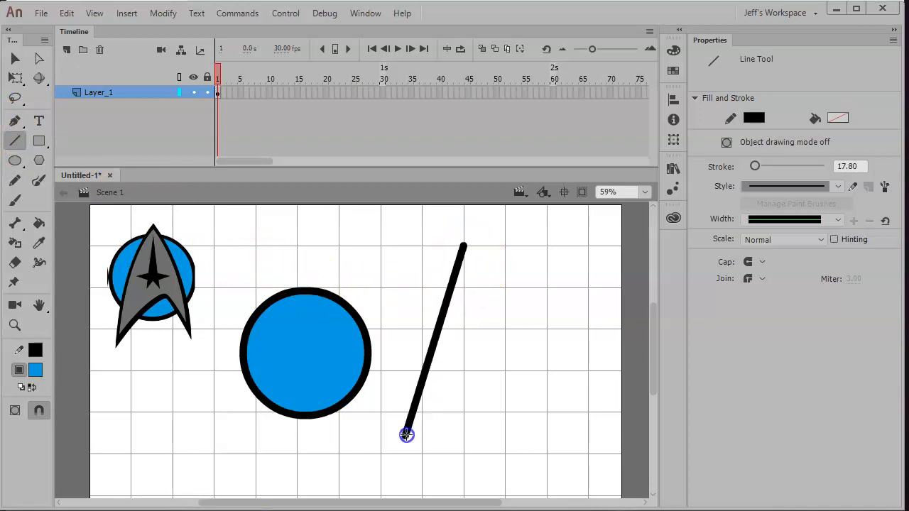
pyautogui.moveTo(406, 435); pyautogui.dragTo(384, 456)
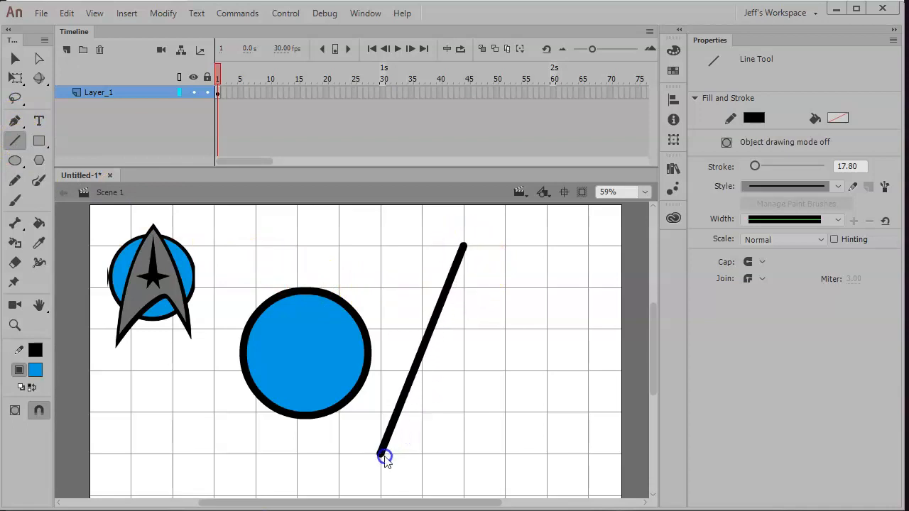
pyautogui.moveTo(383, 455); pyautogui.dragTo(458, 414)
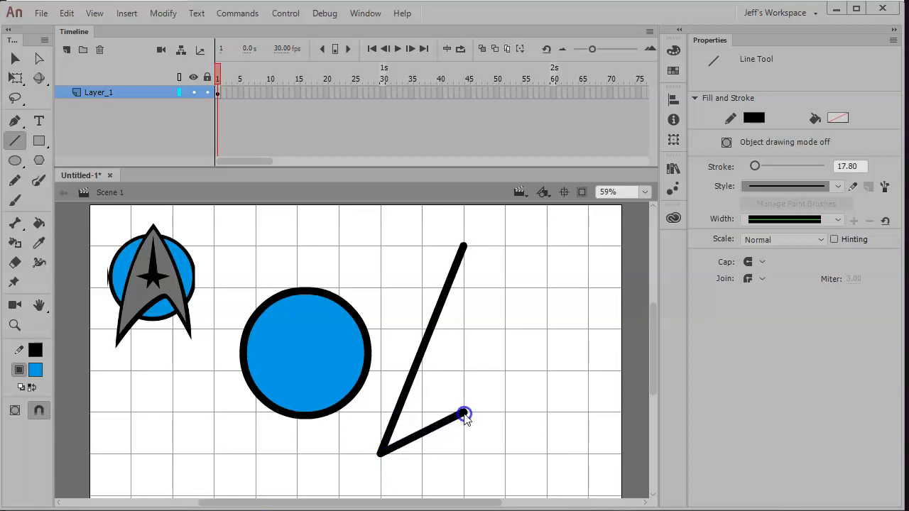
pyautogui.moveTo(462, 412); pyautogui.dragTo(504, 451)
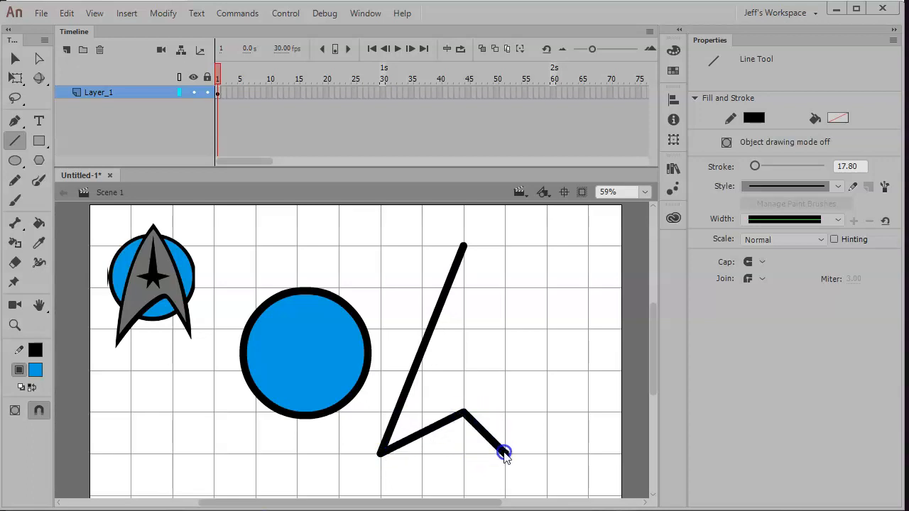
pyautogui.moveTo(505, 453); pyautogui.dragTo(462, 243)
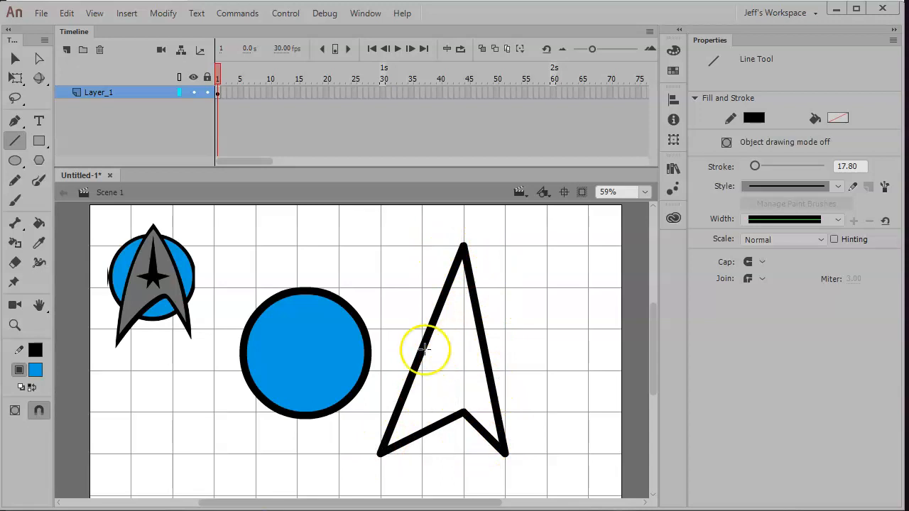
pyautogui.moveTo(419, 373)
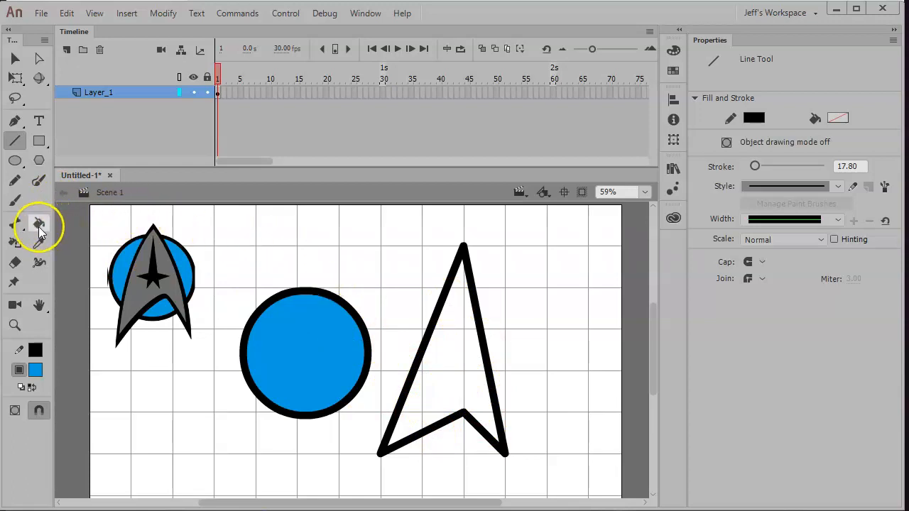
pyautogui.moveTo(39, 226)
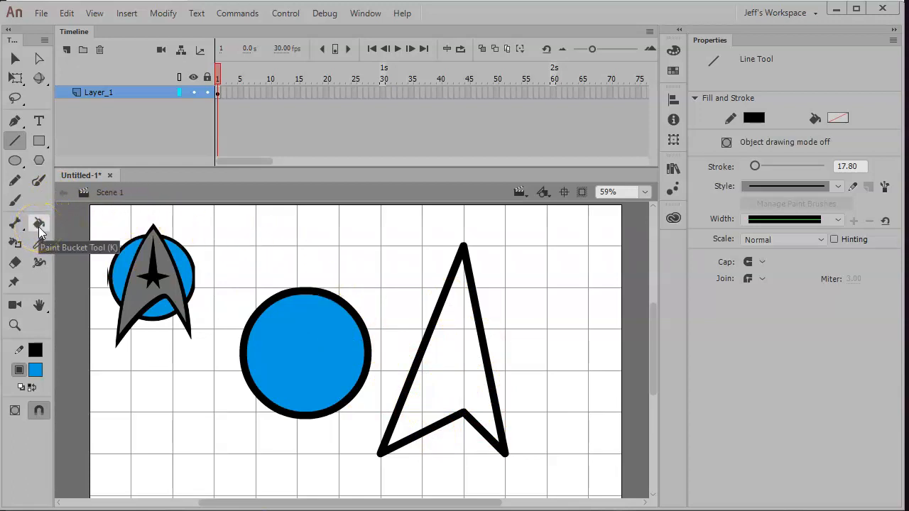
# - Select the Paint Bucket tool to fill the crest outline with gray
pyautogui.click(39, 224)
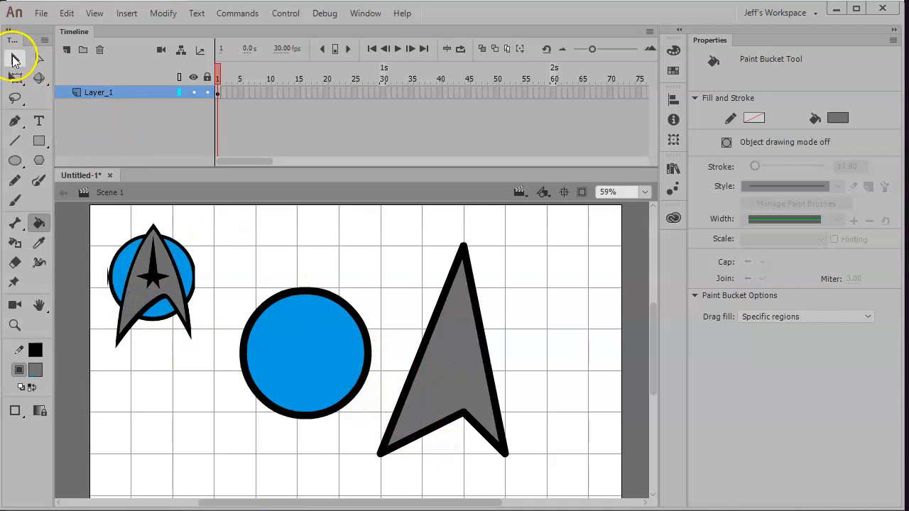
# - Curve the crest's edges, group it, and position it over the blue circle
pyautogui.click(15, 59)
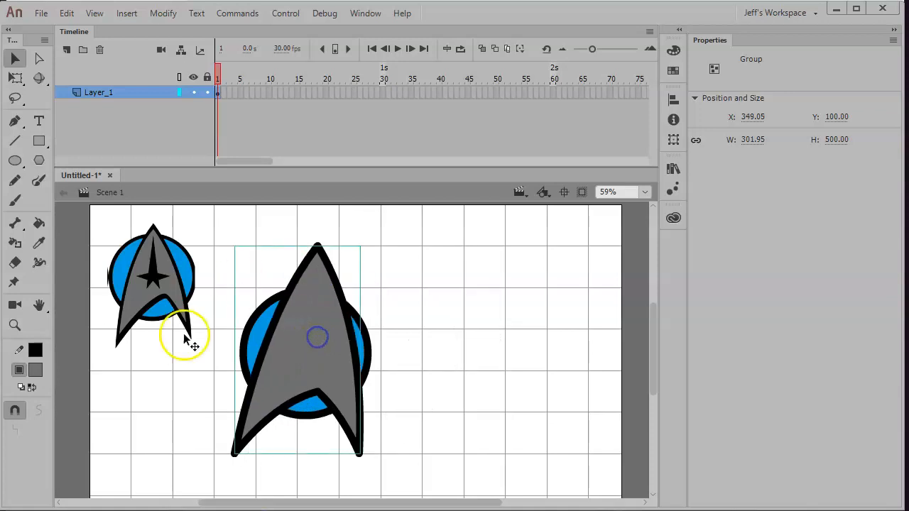
pyautogui.moveTo(317, 337); pyautogui.dragTo(309, 366)
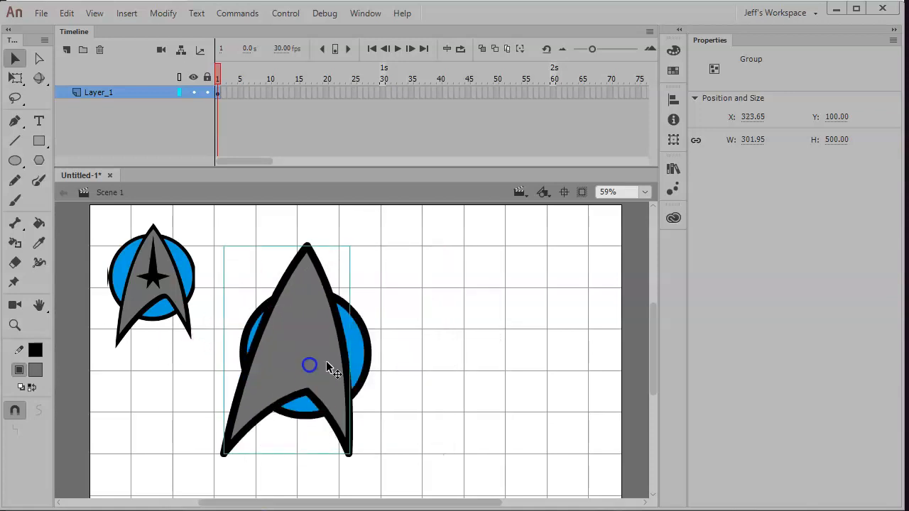
pyautogui.moveTo(309, 366); pyautogui.dragTo(306, 358)
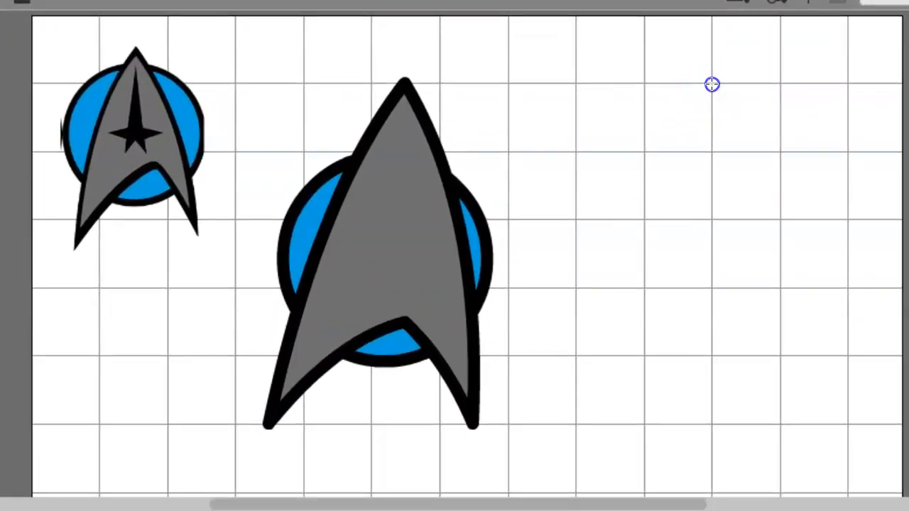
# - Draw seven connected thick black line segments forming a star outline right of the emblem
pyautogui.moveTo(712, 84); pyautogui.dragTo(666, 257)
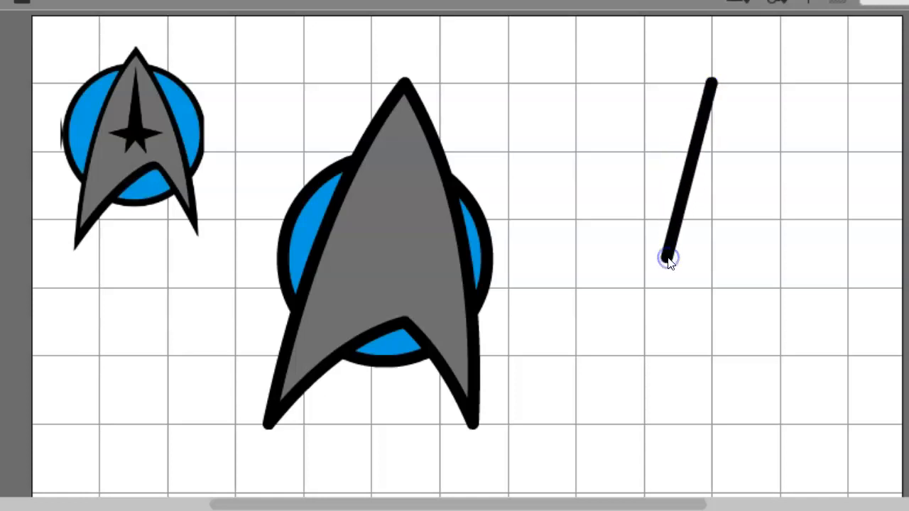
pyautogui.moveTo(664, 257); pyautogui.dragTo(589, 257)
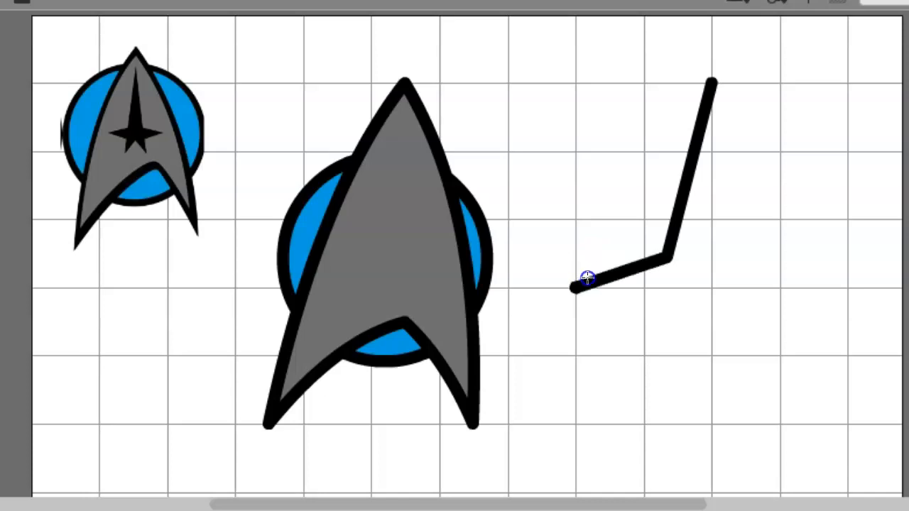
pyautogui.moveTo(582, 284); pyautogui.dragTo(660, 309)
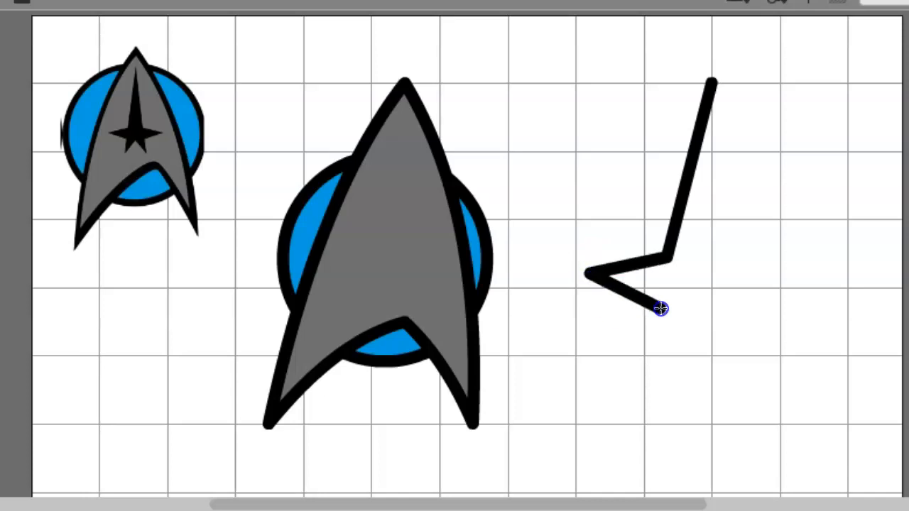
pyautogui.moveTo(656, 307); pyautogui.dragTo(657, 362)
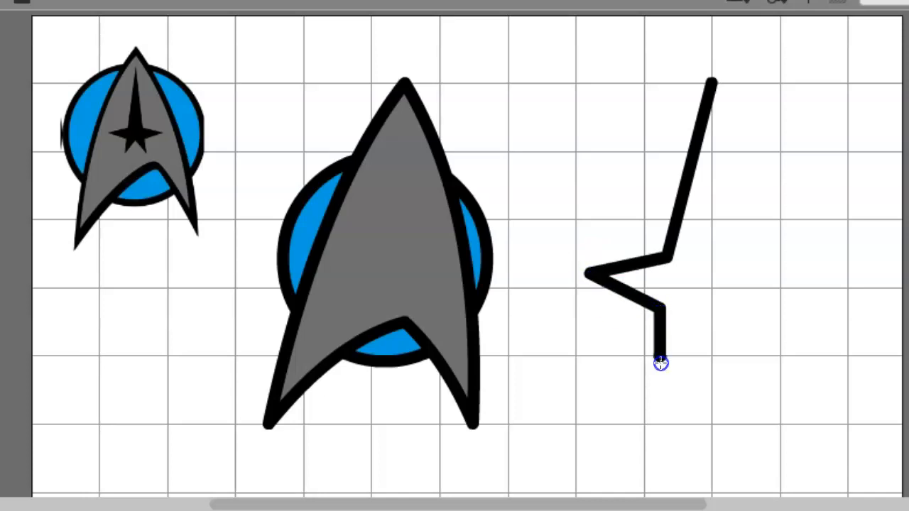
pyautogui.moveTo(657, 362); pyautogui.dragTo(707, 312)
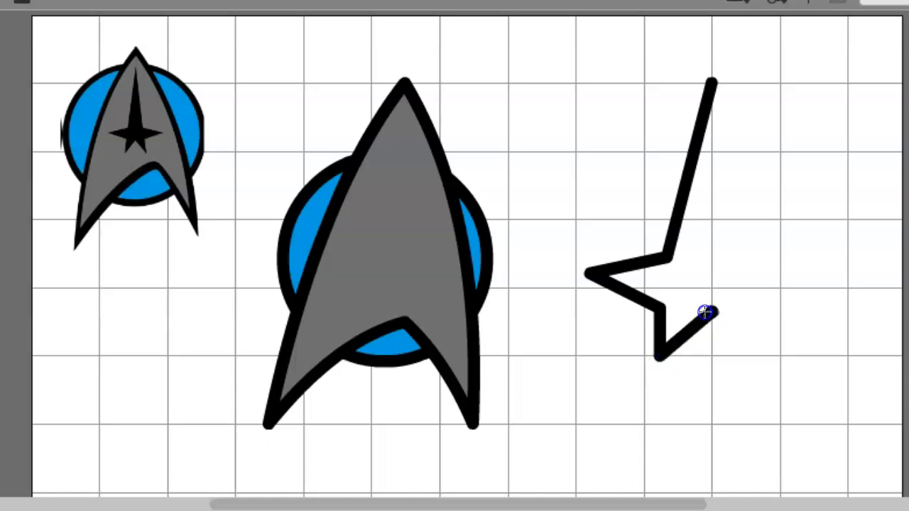
pyautogui.moveTo(703, 312); pyautogui.dragTo(753, 354)
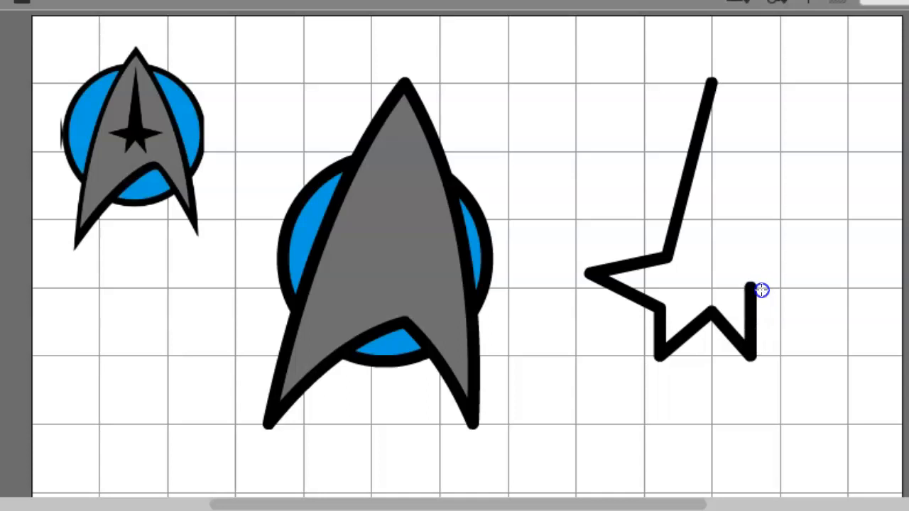
pyautogui.moveTo(757, 292); pyautogui.dragTo(831, 276)
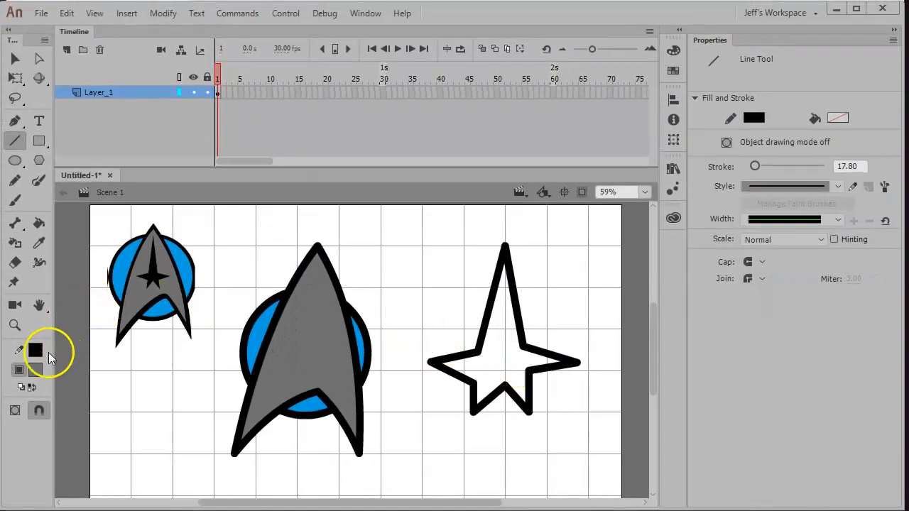
pyautogui.click(34, 347)
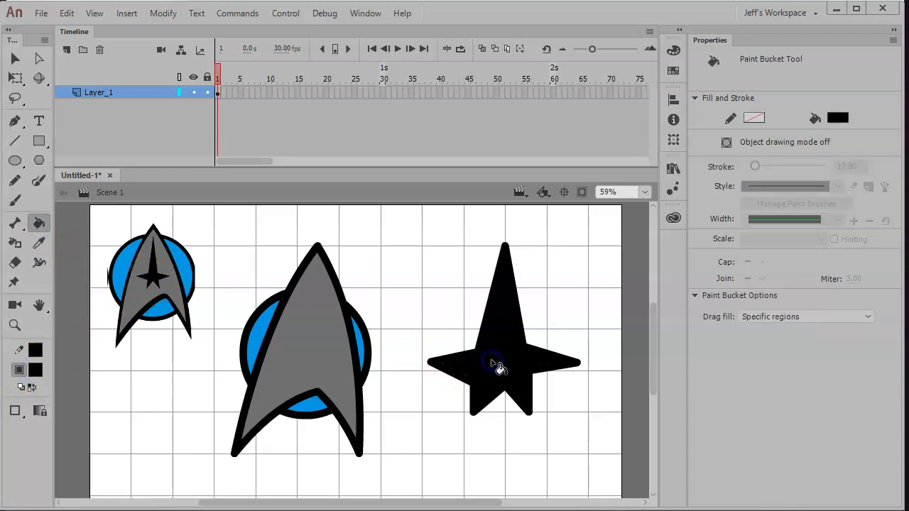
pyautogui.click(15, 59)
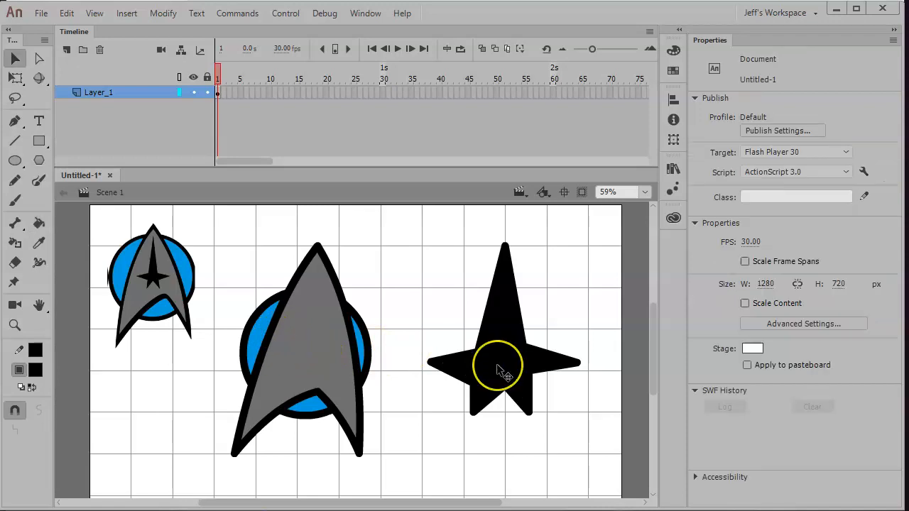
pyautogui.click(500, 362)
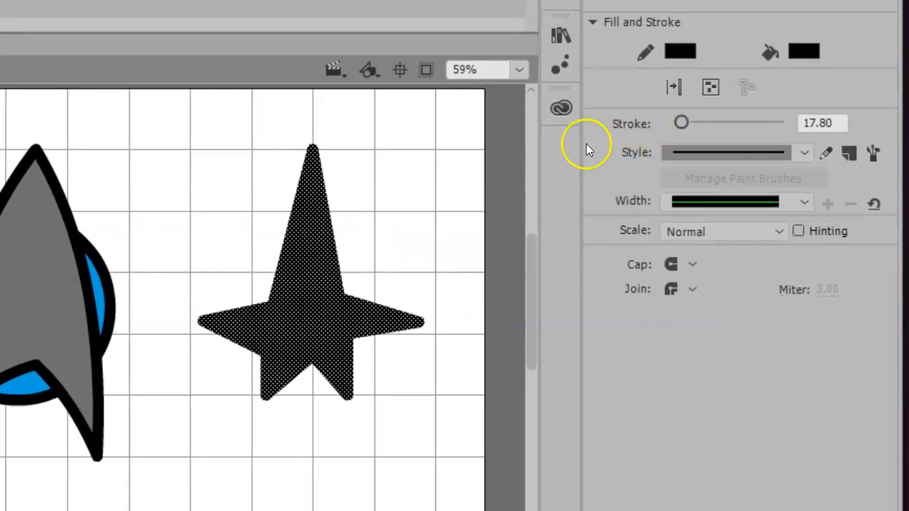
pyautogui.moveTo(666, 155)
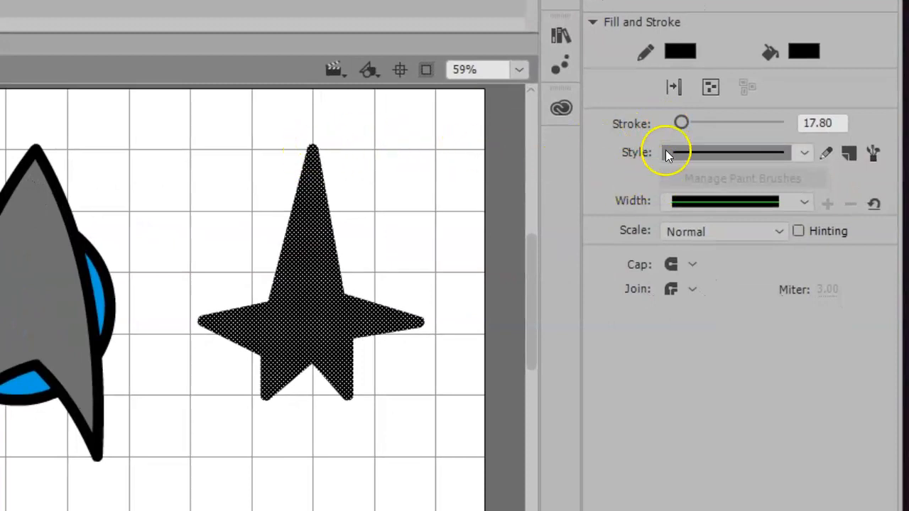
pyautogui.moveTo(682, 122); pyautogui.dragTo(671, 122)
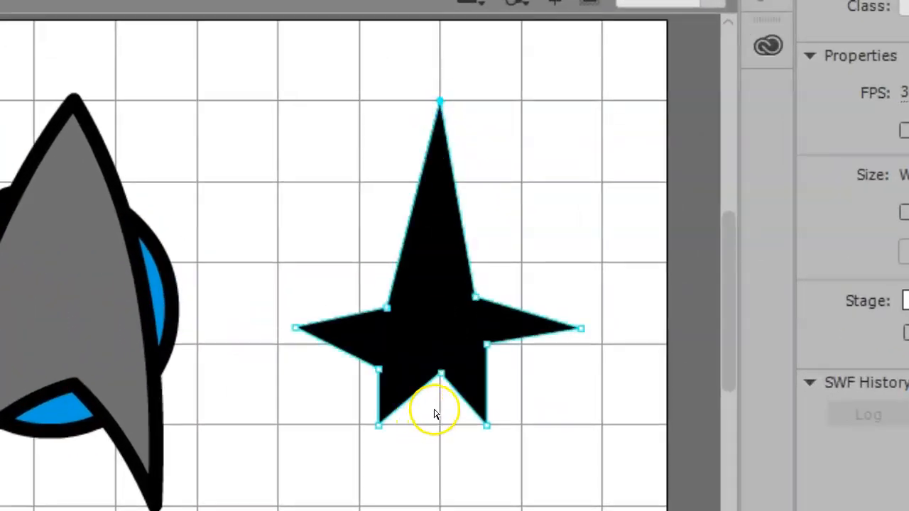
pyautogui.moveTo(445, 337)
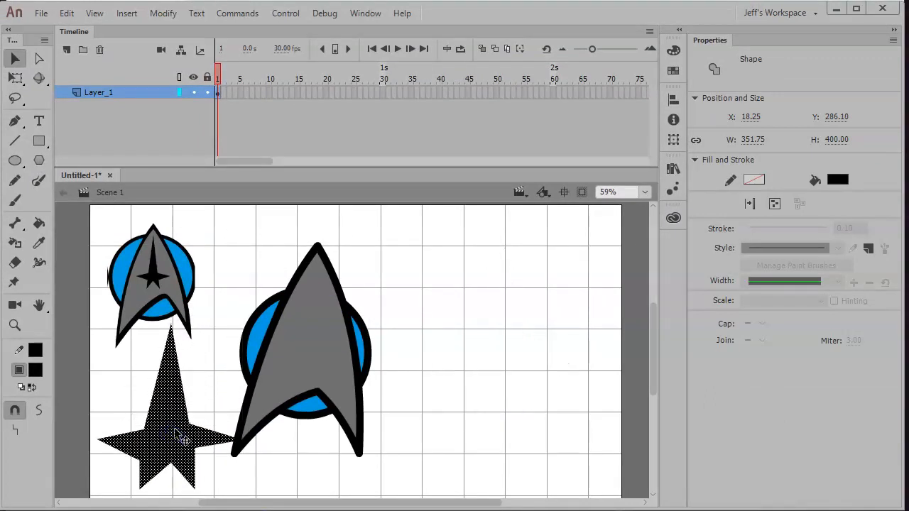
pyautogui.moveTo(82, 176)
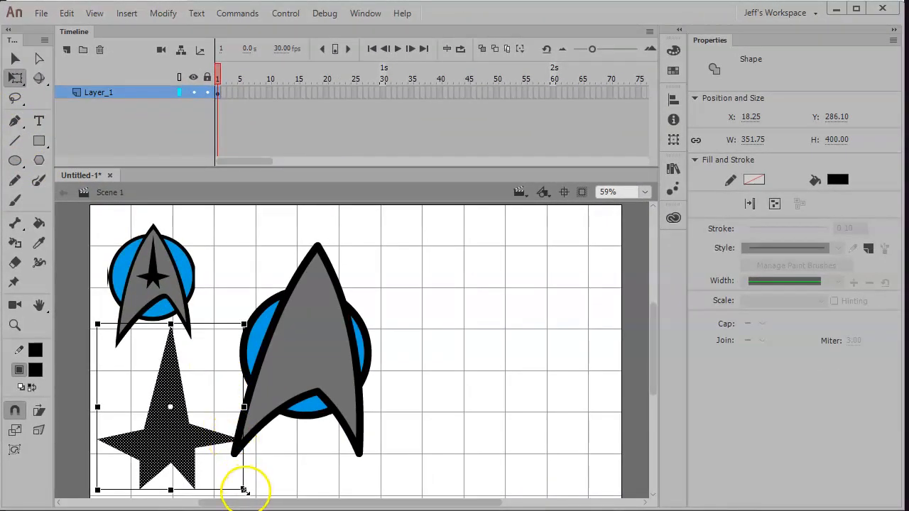
# - Scale the black star down in two passes and move it beside the small reference emblem
pyautogui.moveTo(243, 489); pyautogui.dragTo(205, 453)
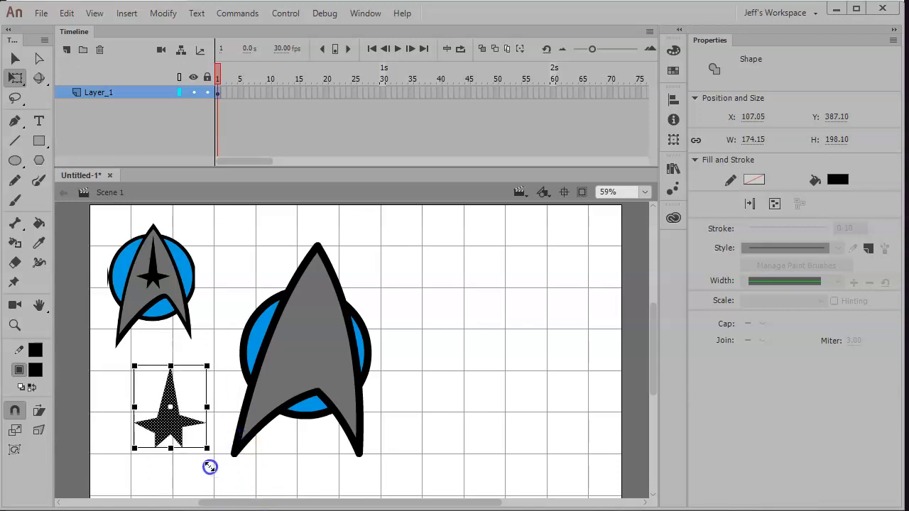
pyautogui.moveTo(210, 466); pyautogui.dragTo(199, 449)
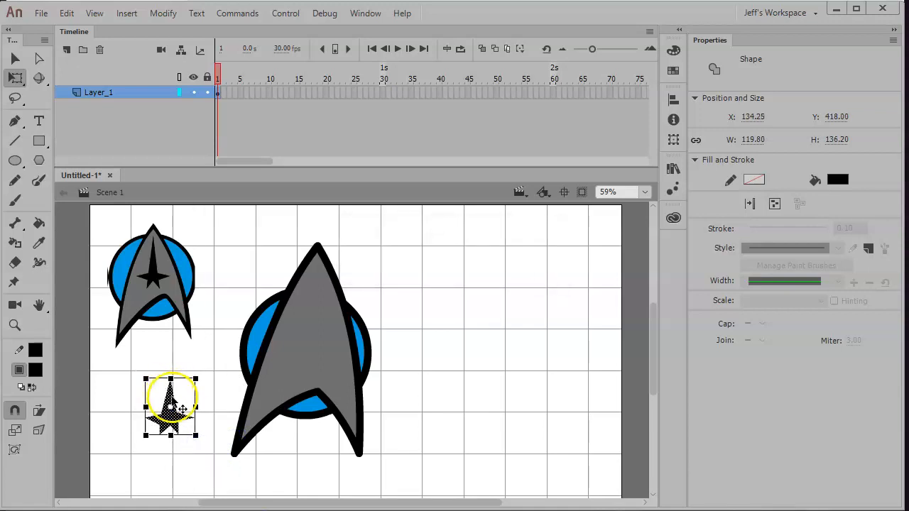
pyautogui.moveTo(170, 405); pyautogui.dragTo(216, 259)
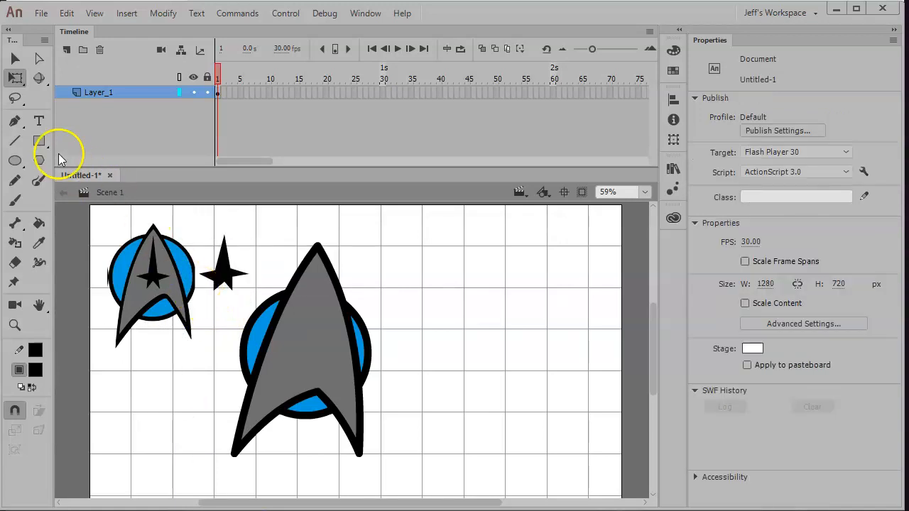
# - Zoom in on the star, lengthen its two lower points and adjust its top point
pyautogui.click(14, 325)
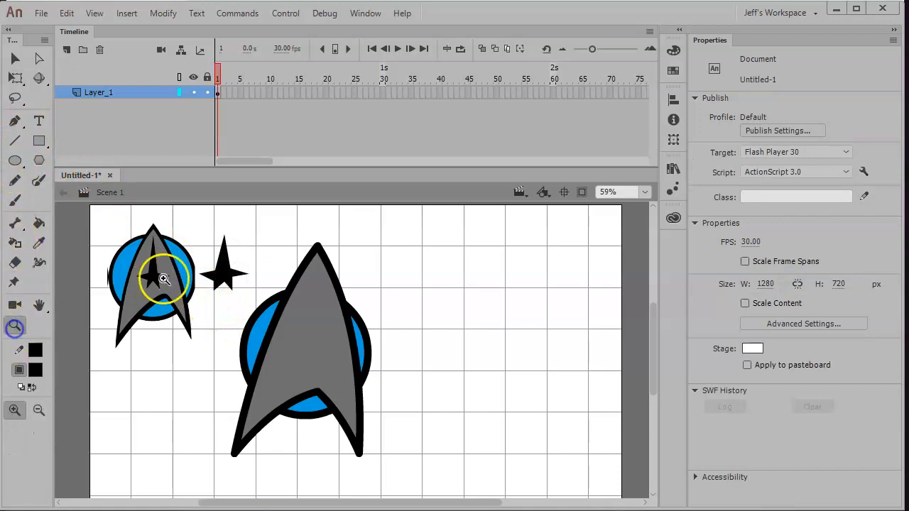
pyautogui.click(163, 279)
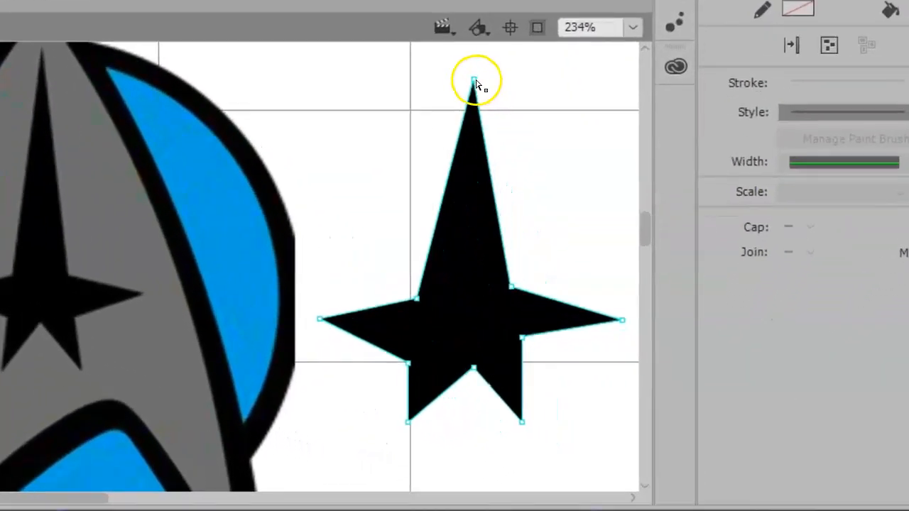
pyautogui.moveTo(412, 298)
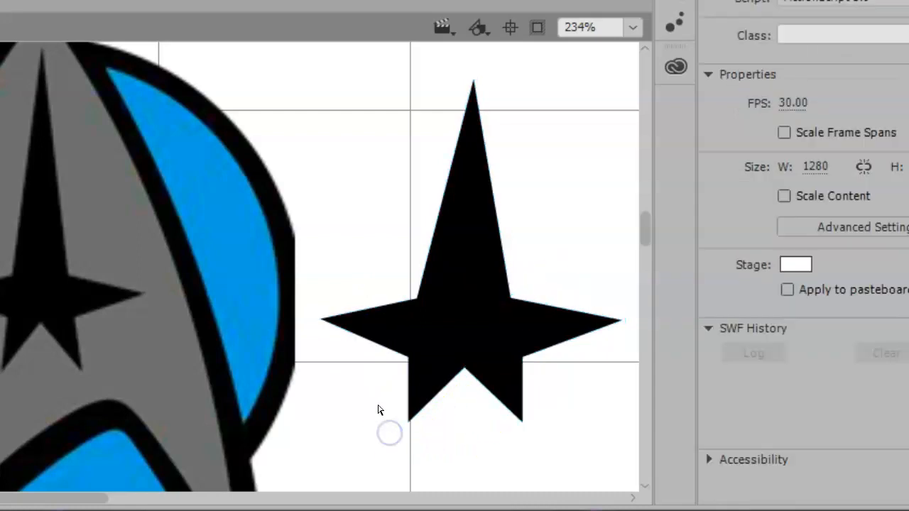
pyautogui.moveTo(389, 433); pyautogui.dragTo(615, 465)
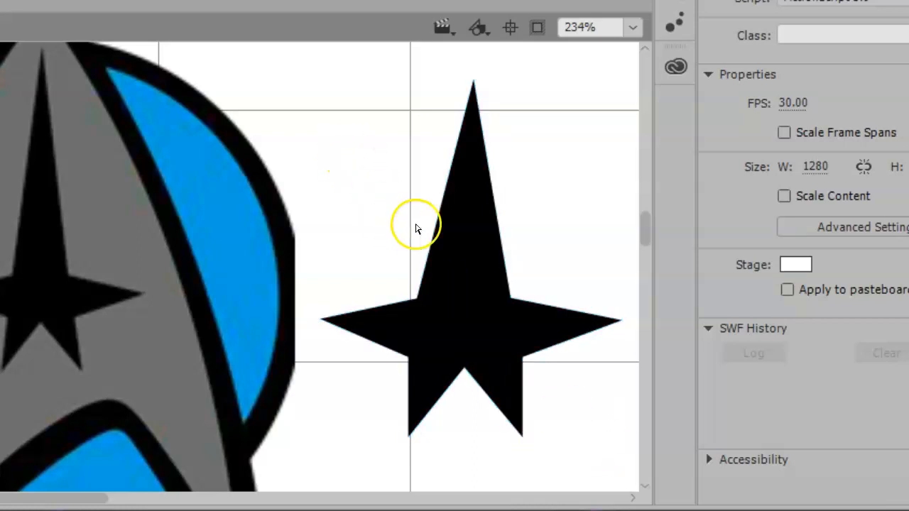
pyautogui.click(474, 78)
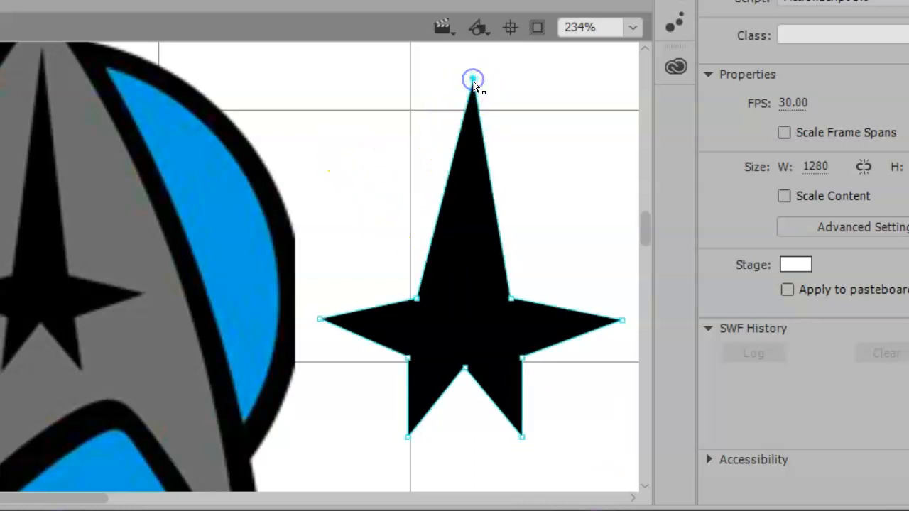
pyautogui.moveTo(472, 79); pyautogui.dragTo(462, 46)
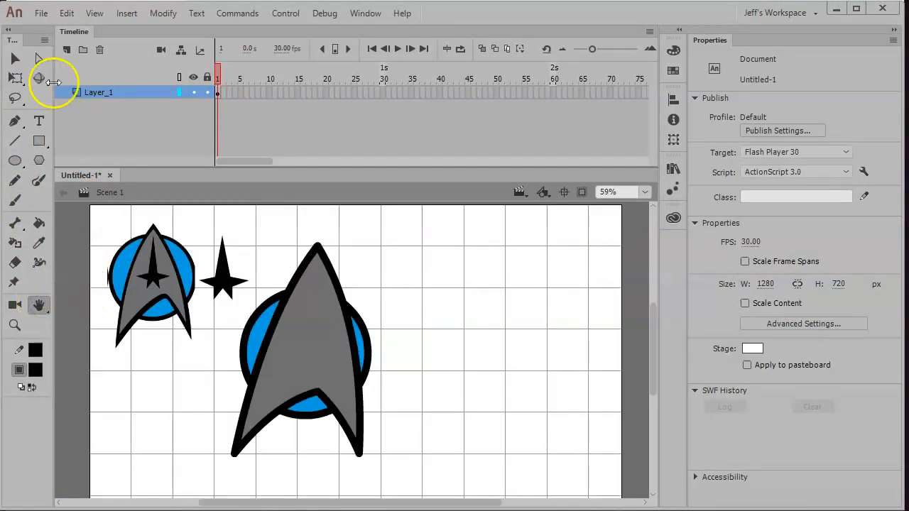
# - Select the small star and drag it onto the large gray crest, nudging it higher
pyautogui.click(222, 270)
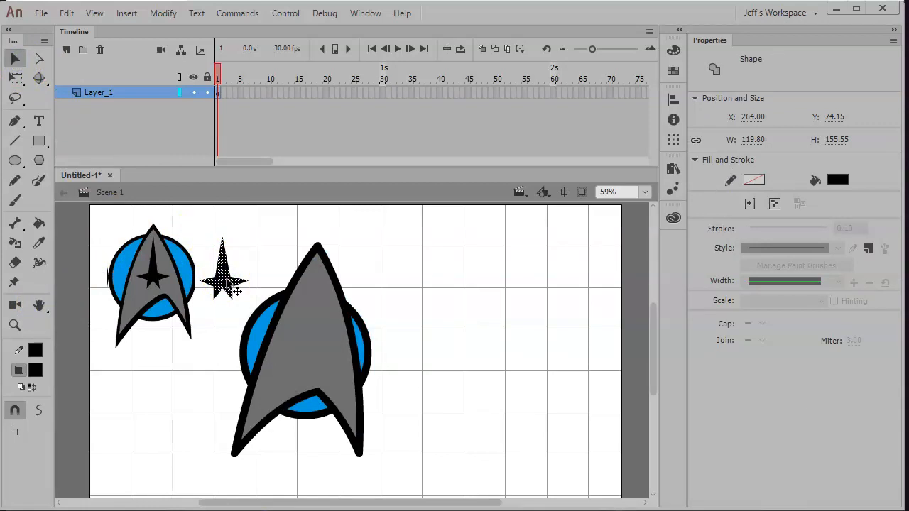
pyautogui.click(226, 277)
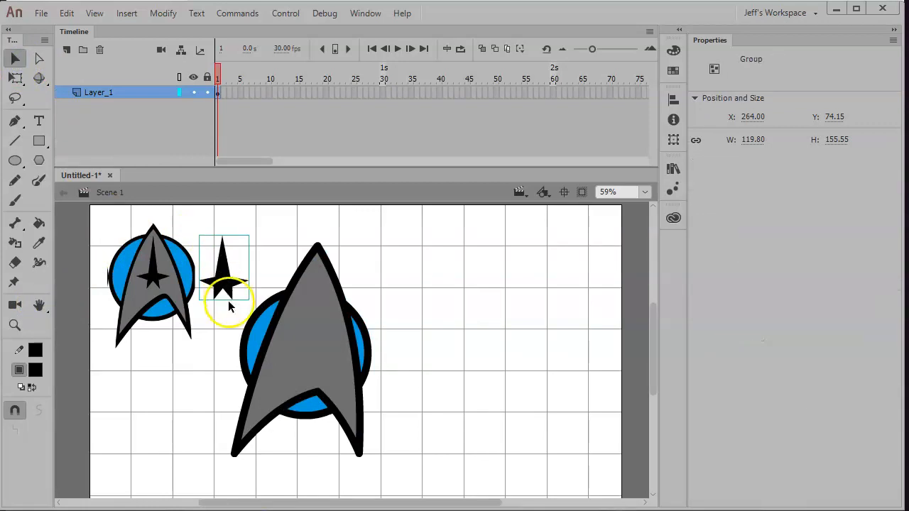
pyautogui.moveTo(227, 277); pyautogui.dragTo(320, 334)
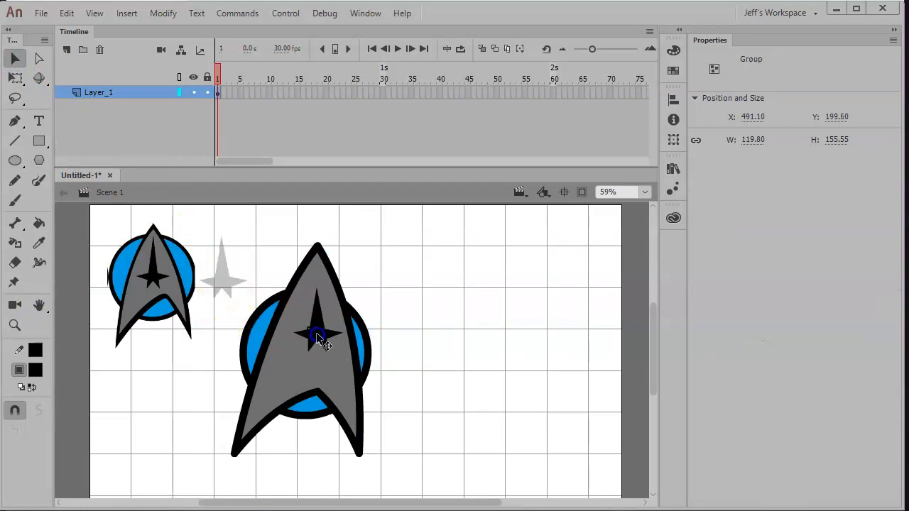
pyautogui.moveTo(318, 337); pyautogui.dragTo(314, 334)
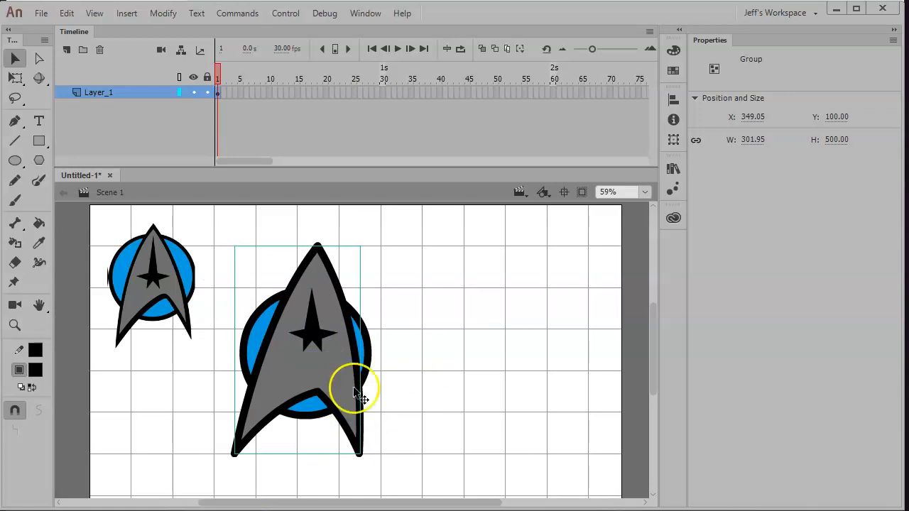
pyautogui.moveTo(320, 423)
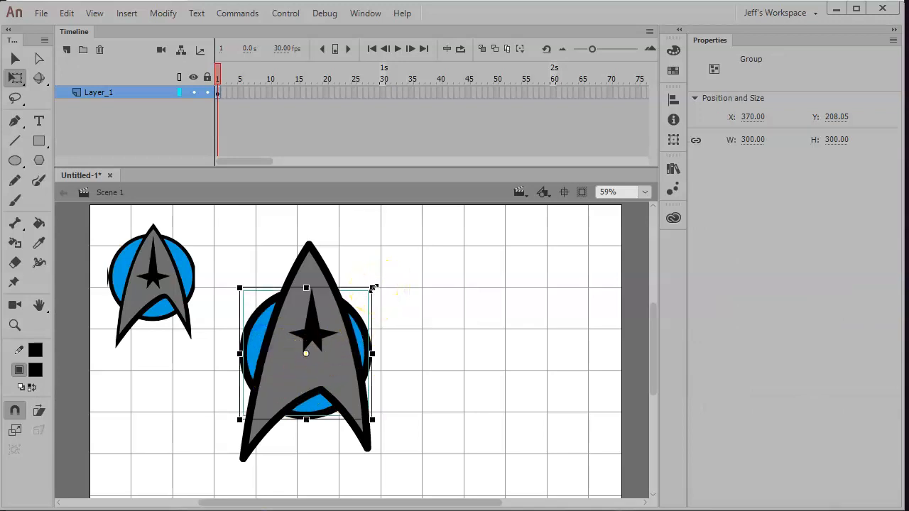
# - Enlarge the blue circle behind the crest and fine-tune the star's position on it
pyautogui.moveTo(372, 288); pyautogui.dragTo(393, 270)
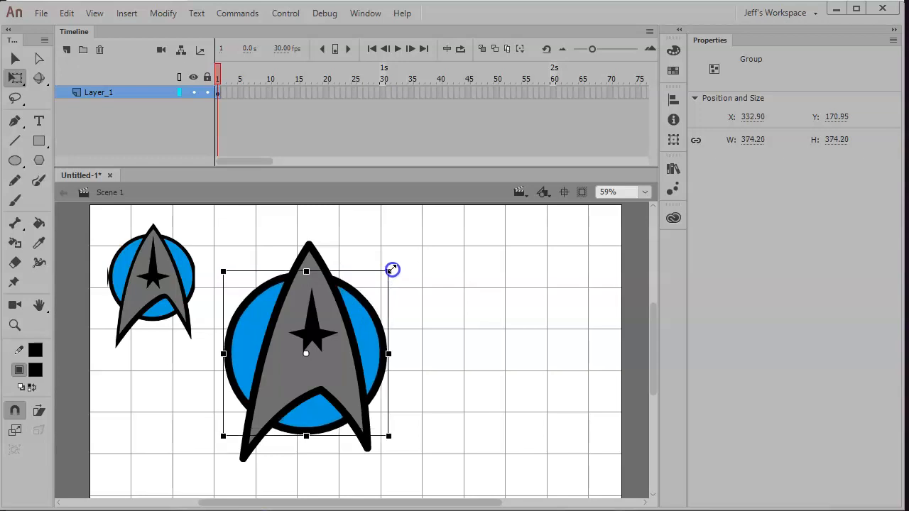
pyautogui.moveTo(405, 358)
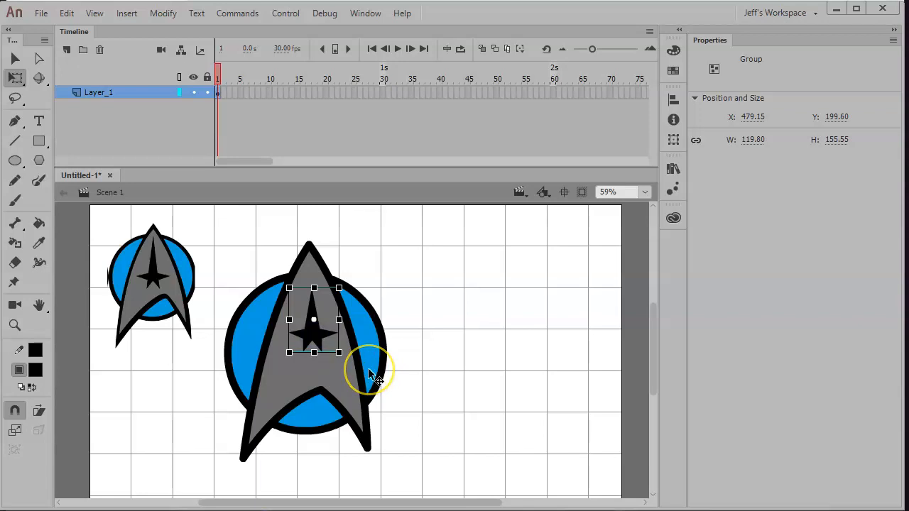
pyautogui.moveTo(370, 373); pyautogui.dragTo(381, 371)
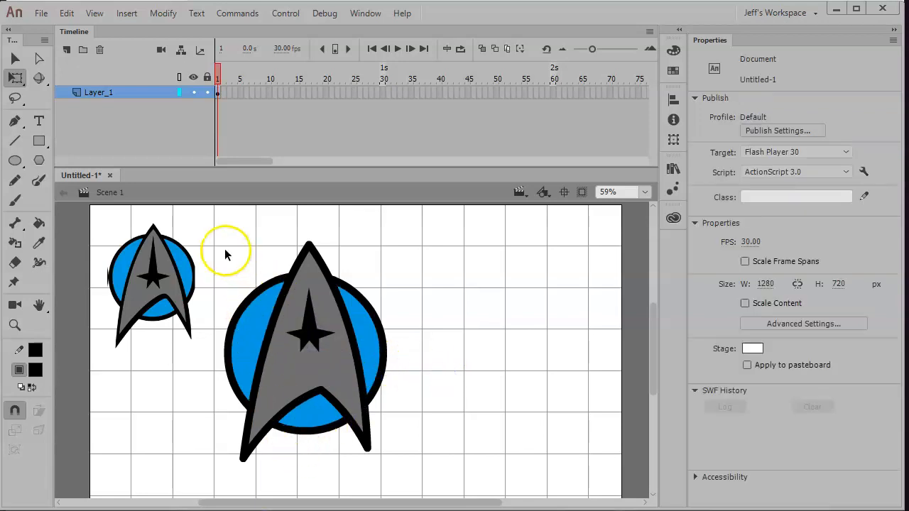
pyautogui.click(305, 348)
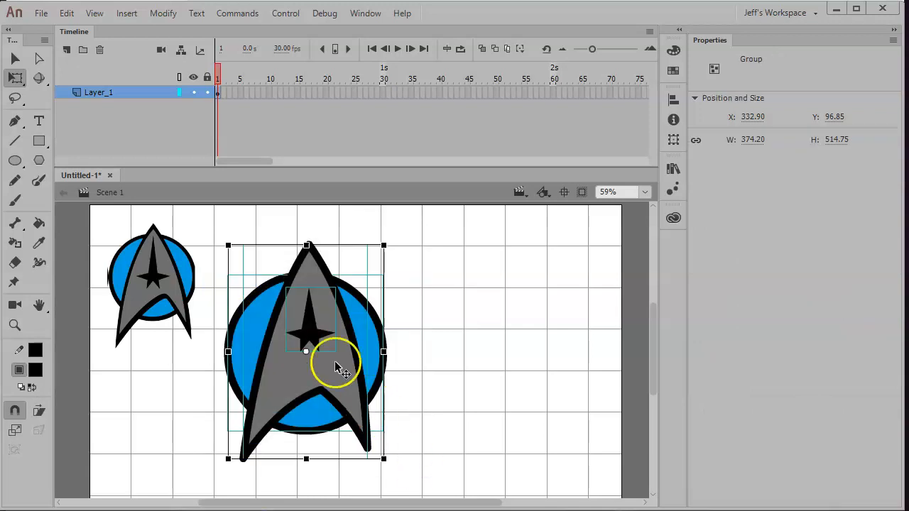
pyautogui.click(163, 13)
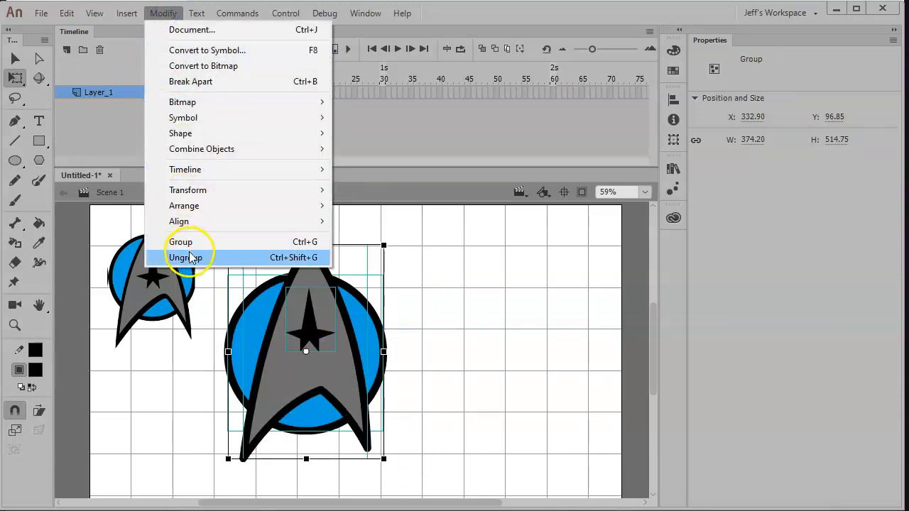